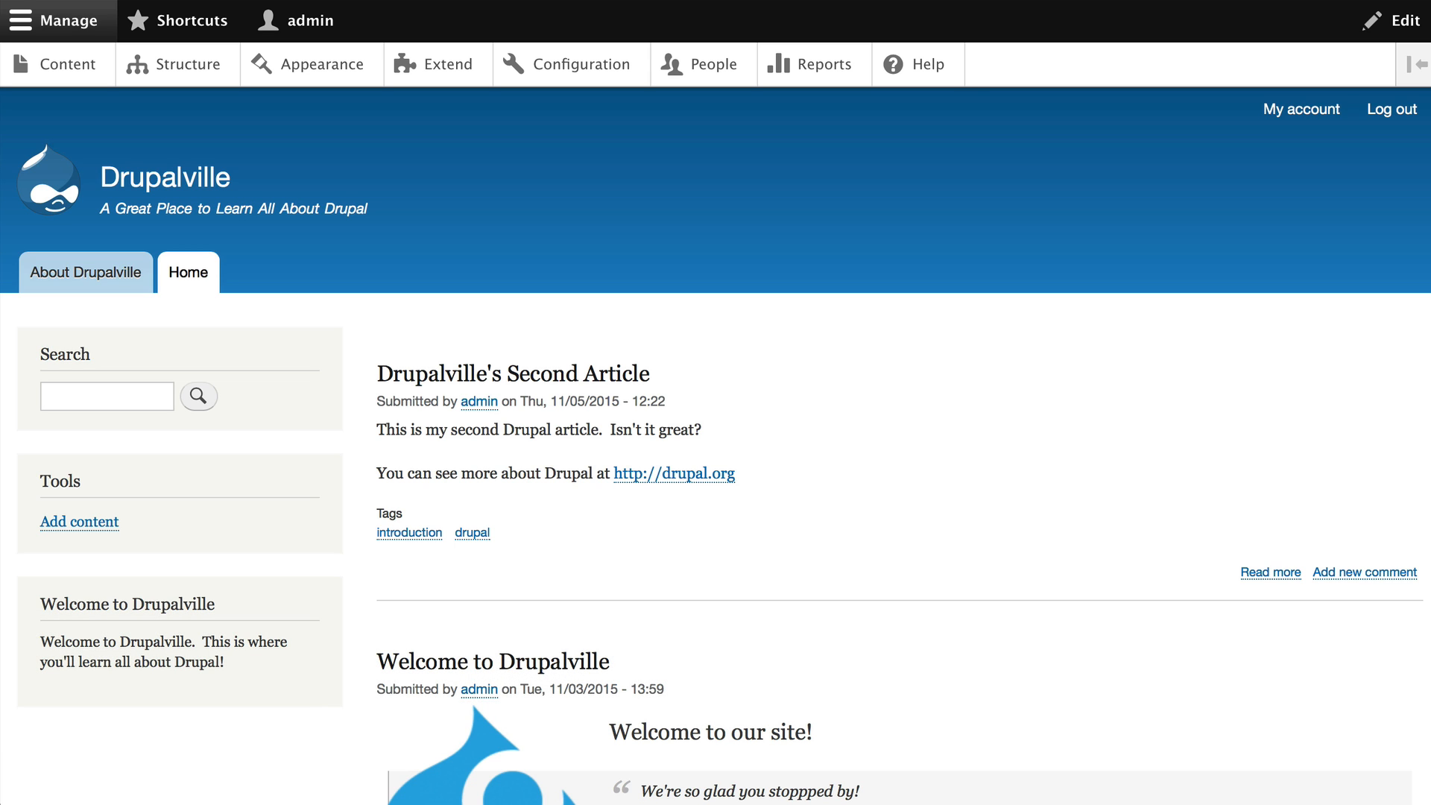
pyautogui.moveTo(194, 86)
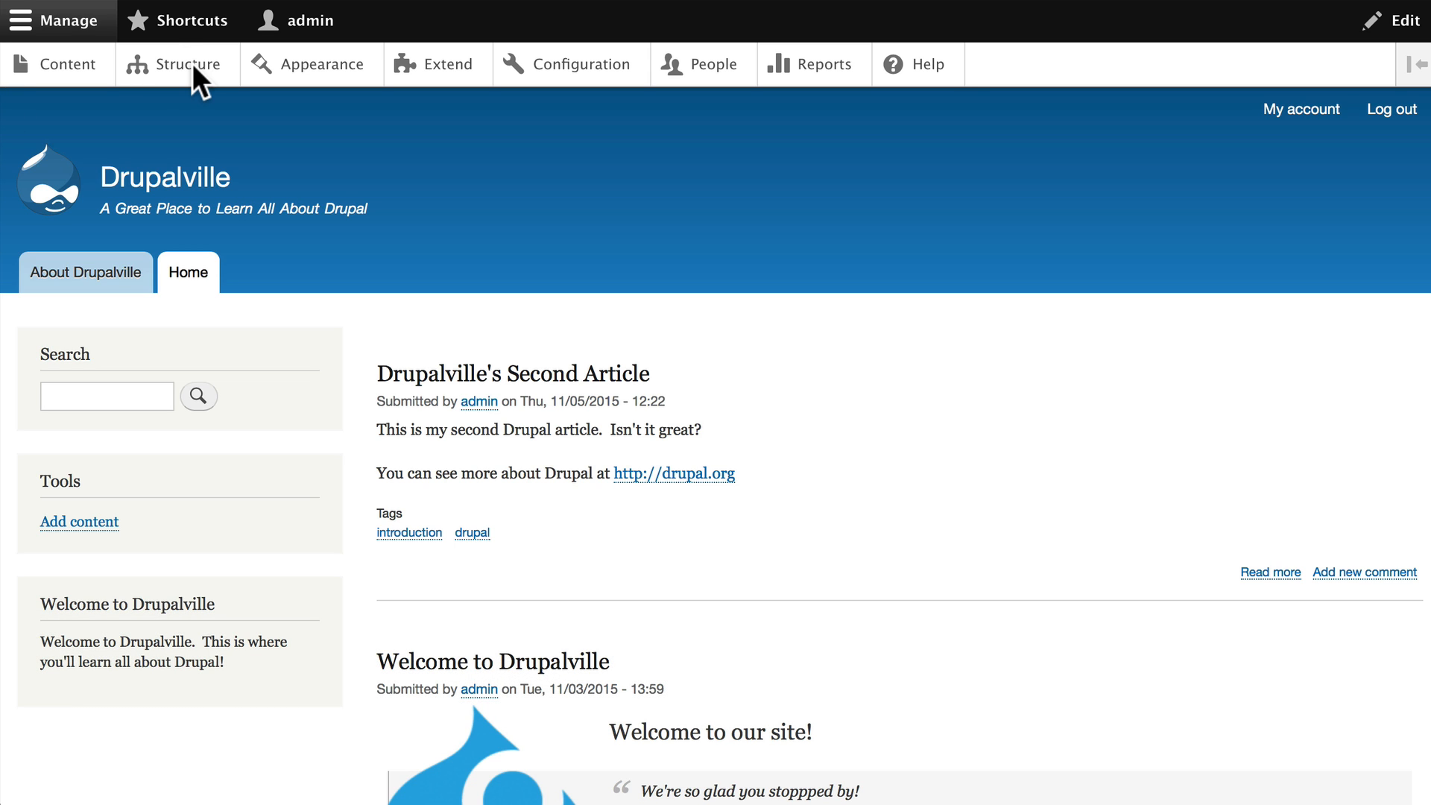
# Go to Structure › Content types to list the existing Article and Basic page types
pyautogui.click(174, 64)
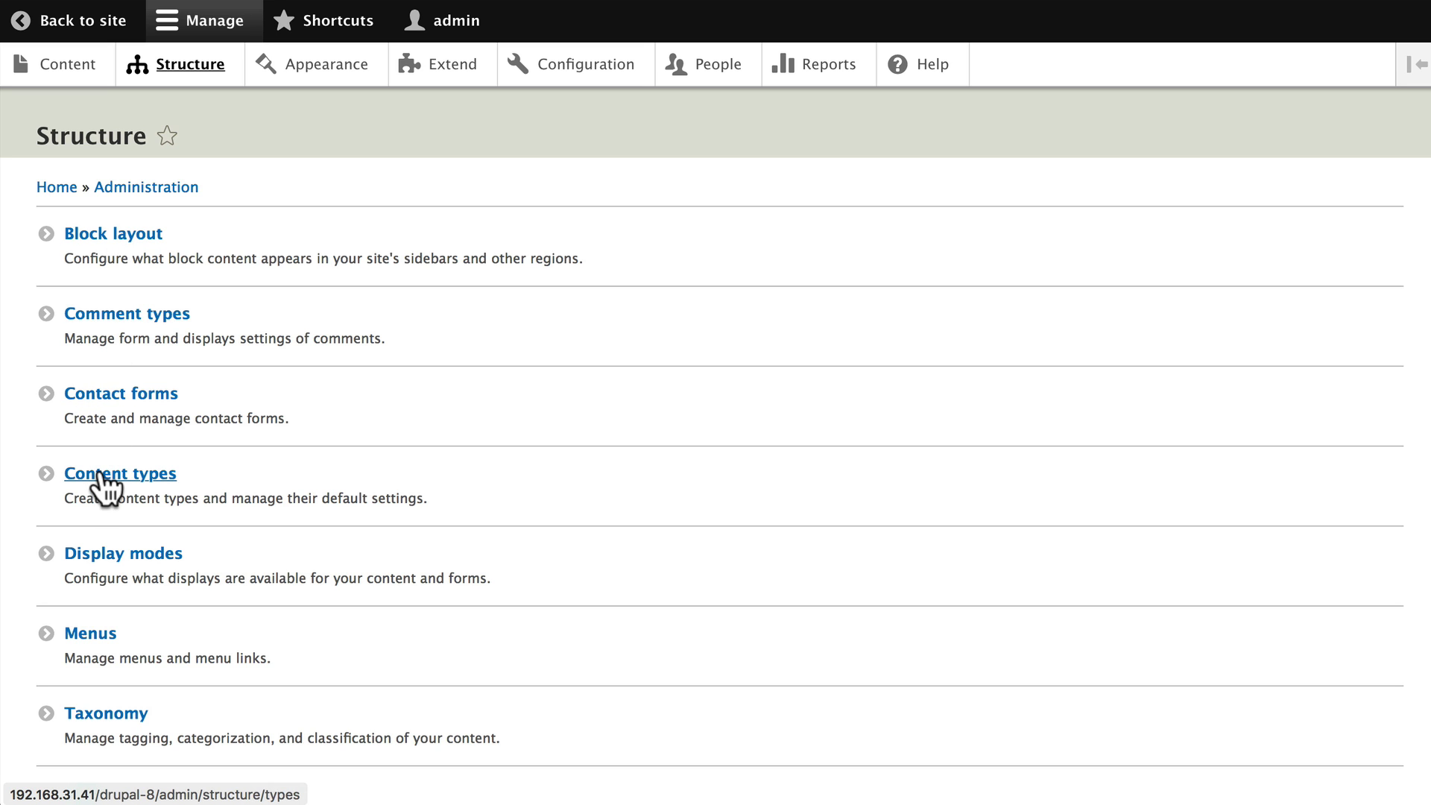
pyautogui.click(119, 472)
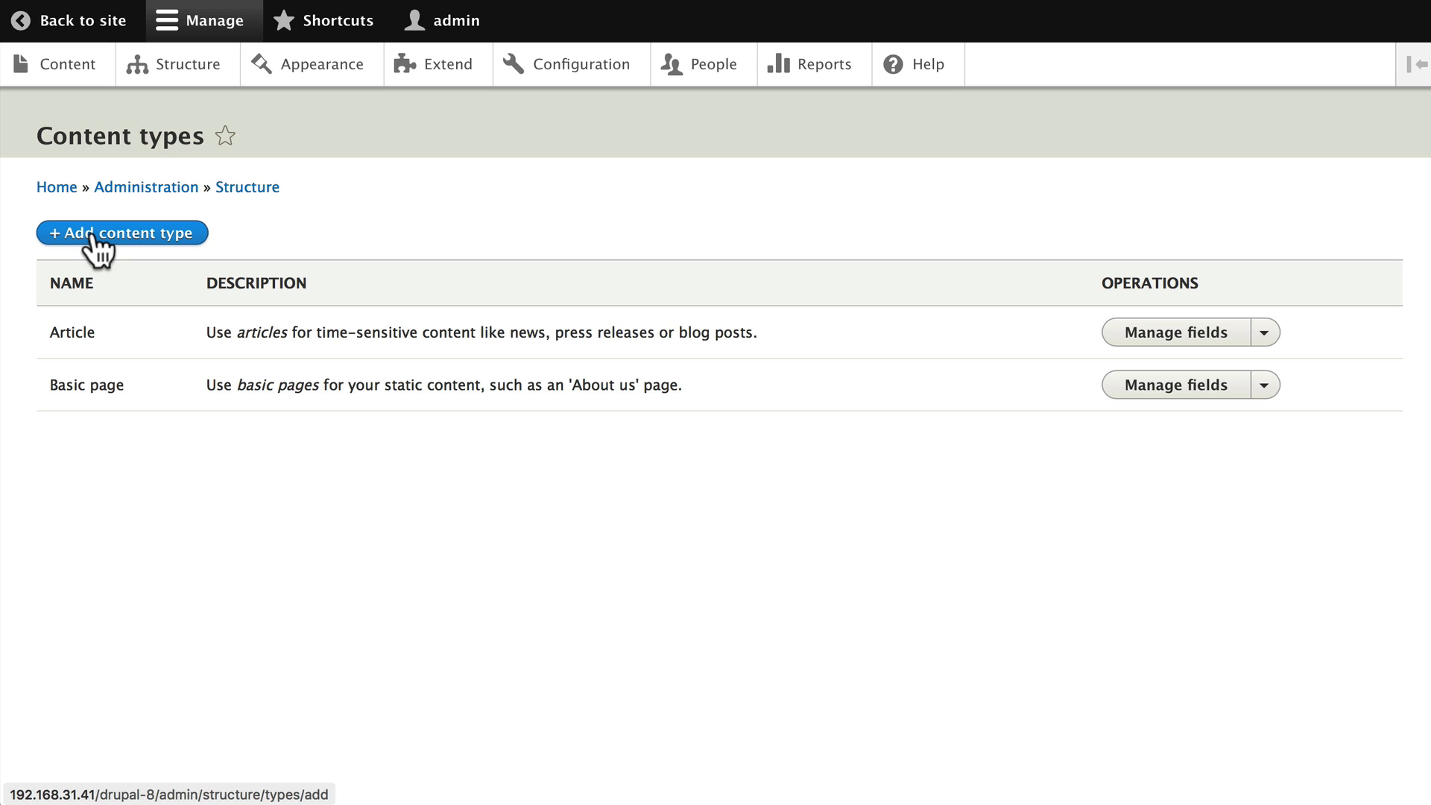
pyautogui.moveTo(135, 248)
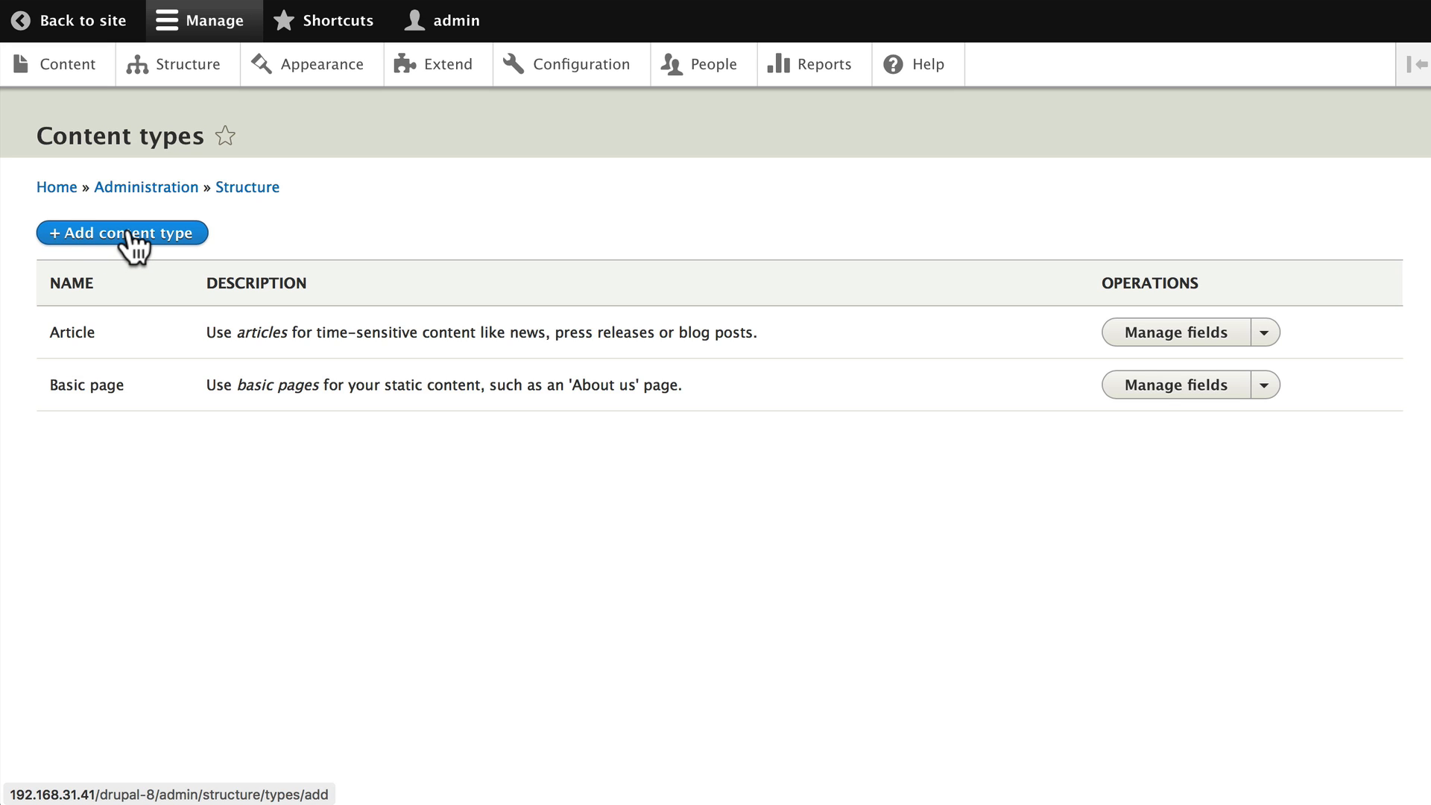
# Add a content type named 'Events' described as tracking all the Drupal events from around the world
pyautogui.click(121, 233)
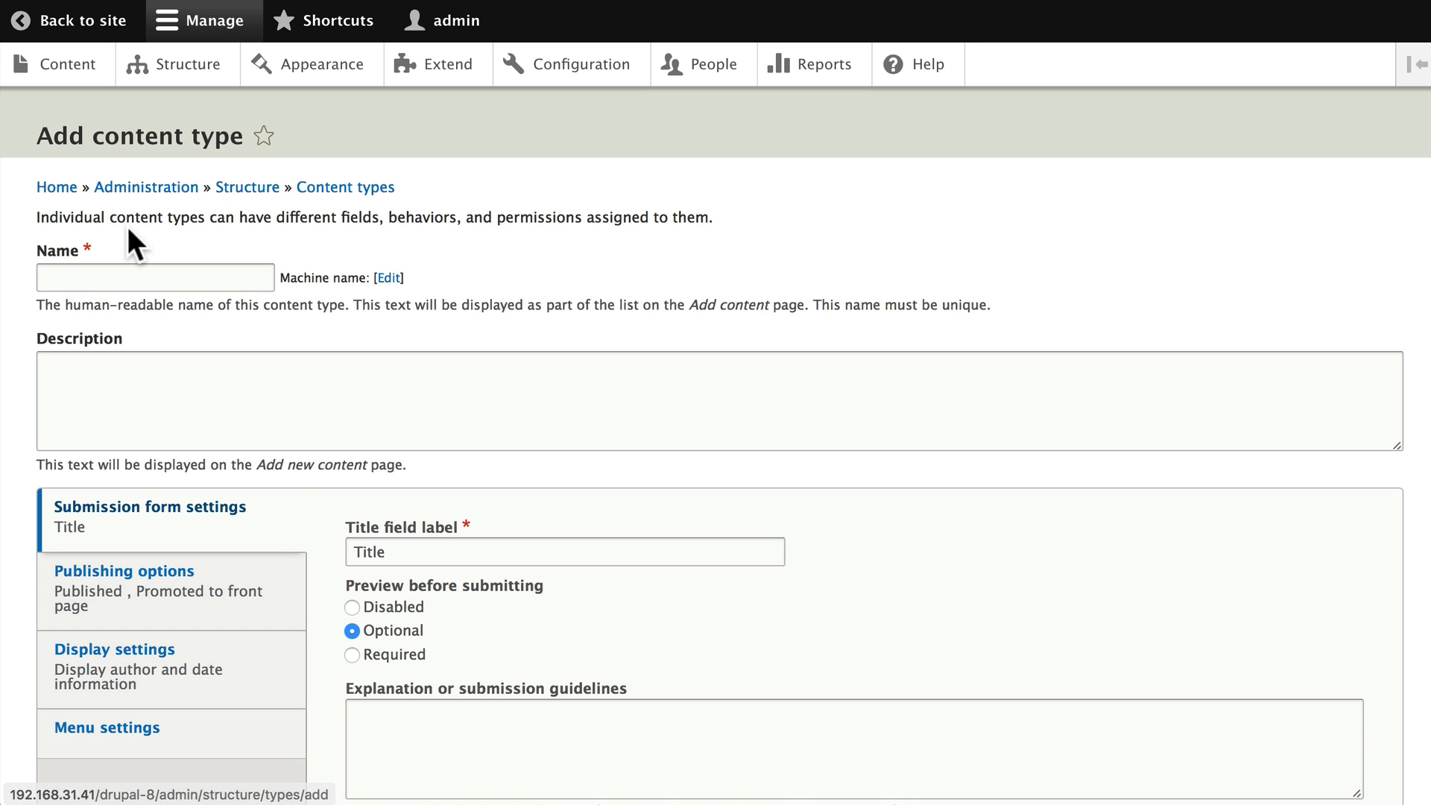
pyautogui.click(154, 277)
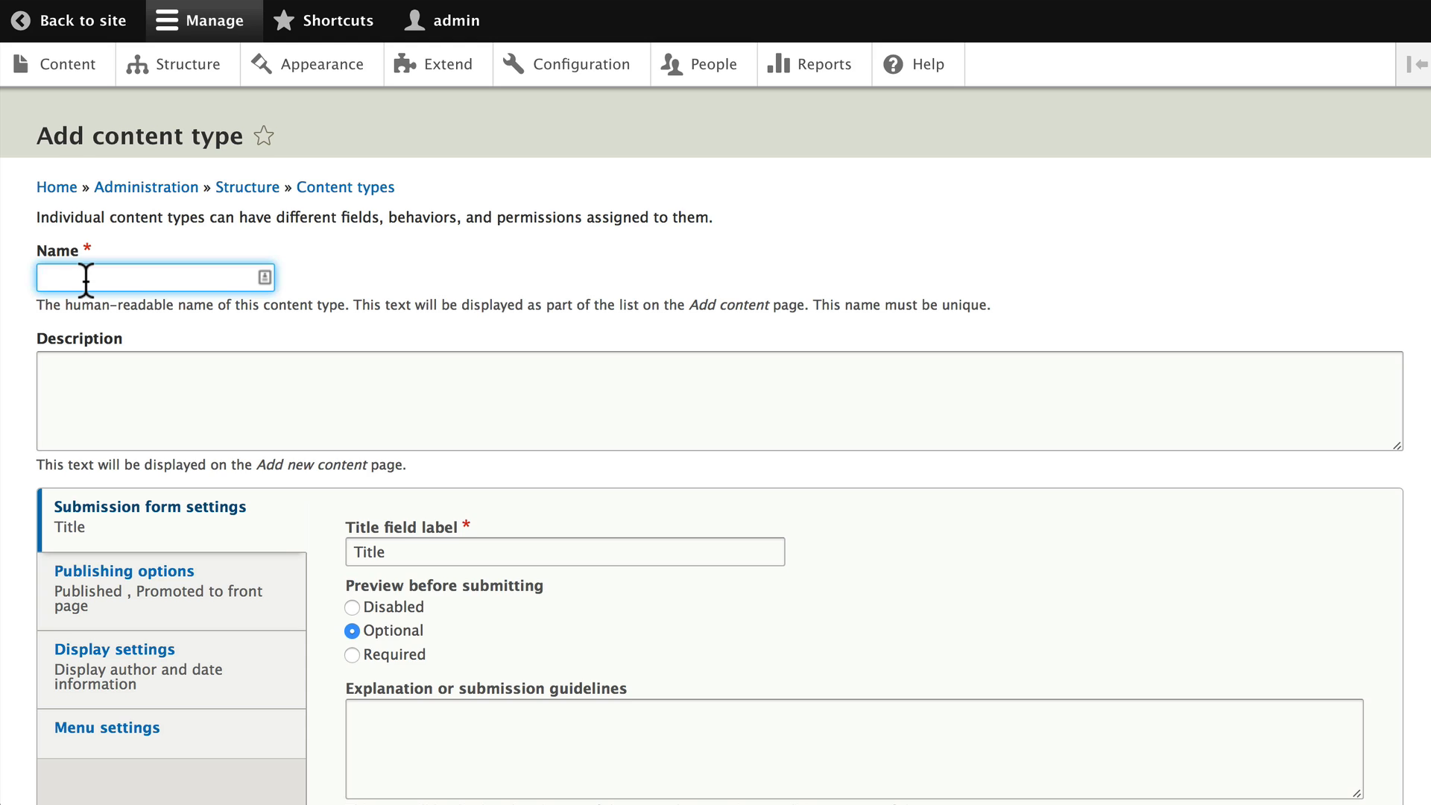
pyautogui.write('Events')
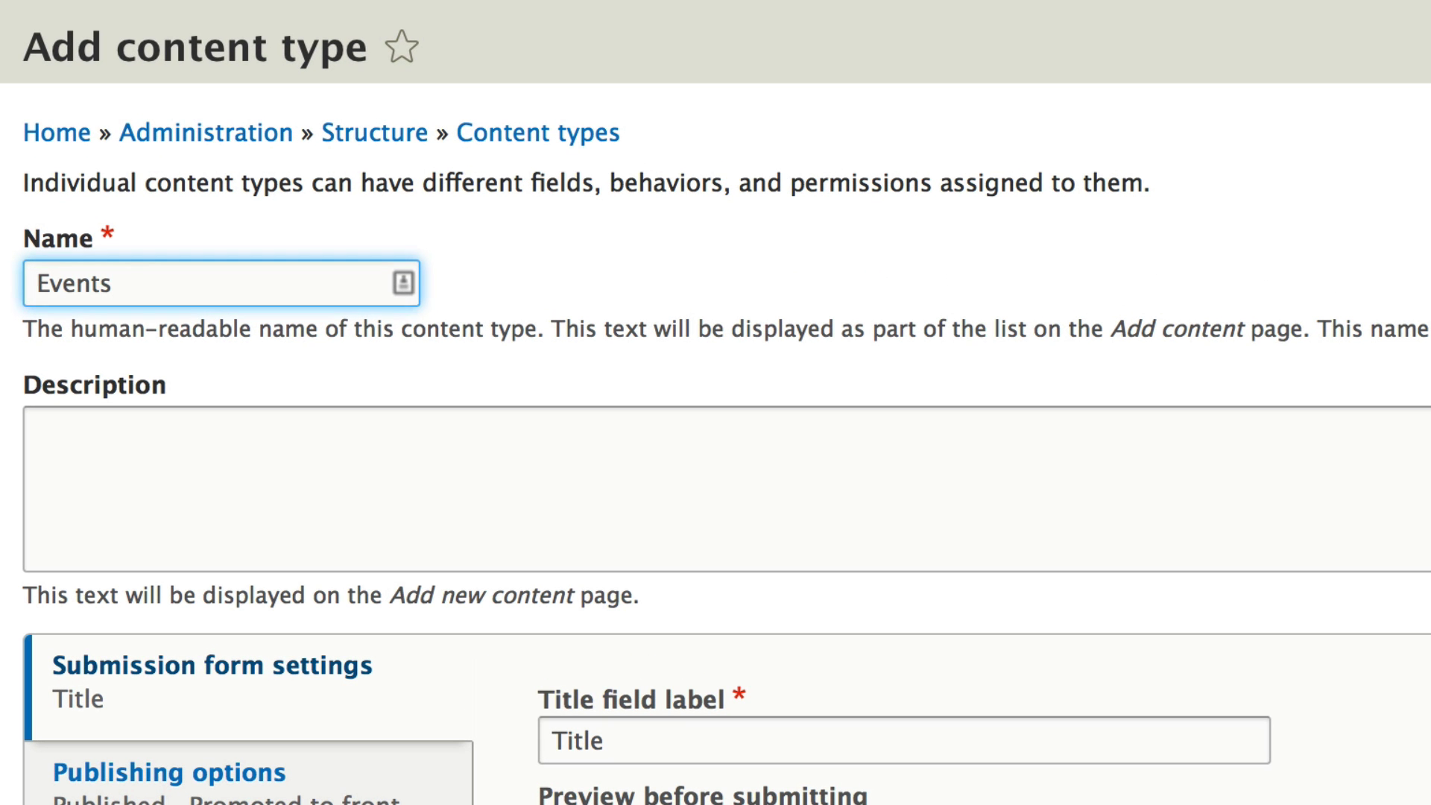
pyautogui.write('This is where we track a')
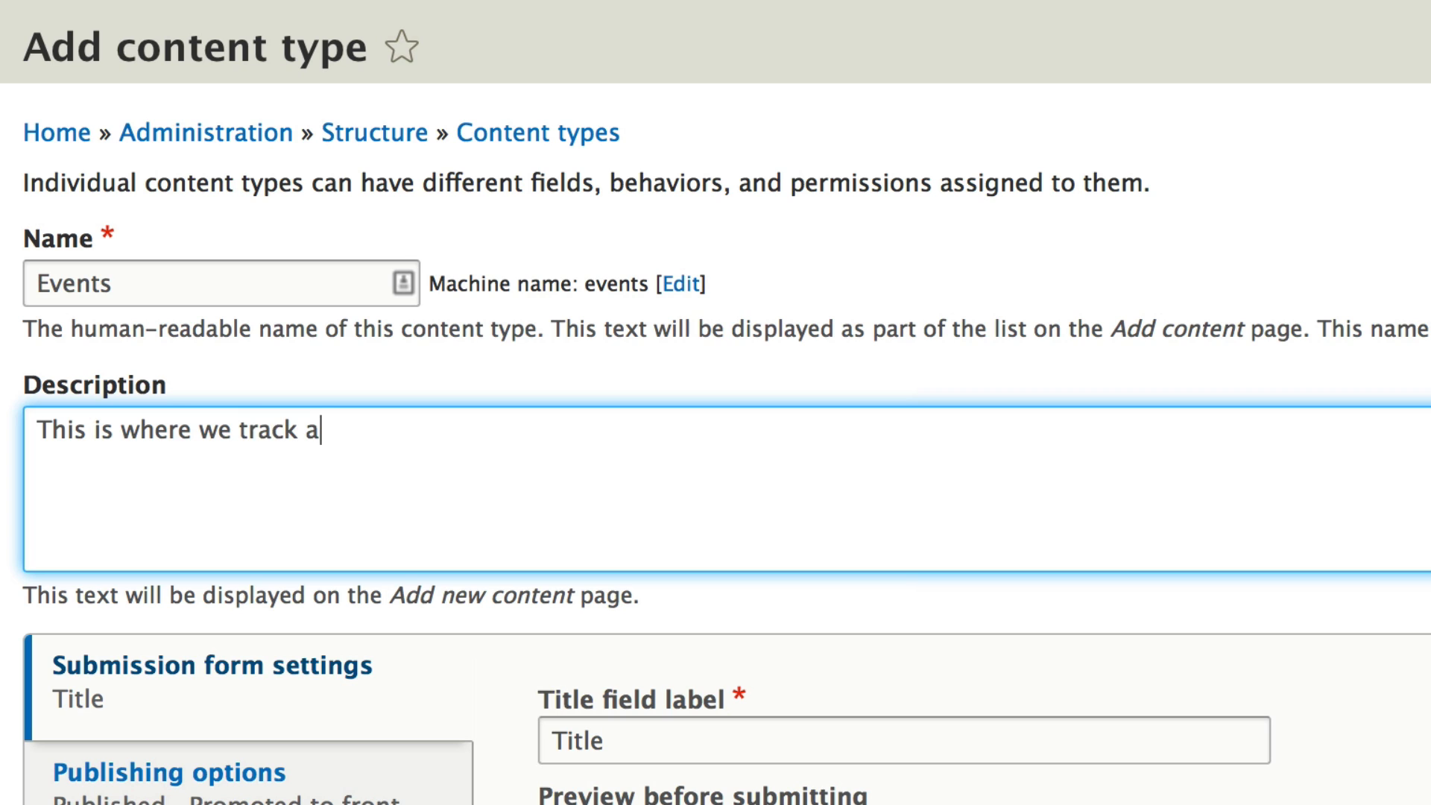
pyautogui.write('ll the DRupal event')
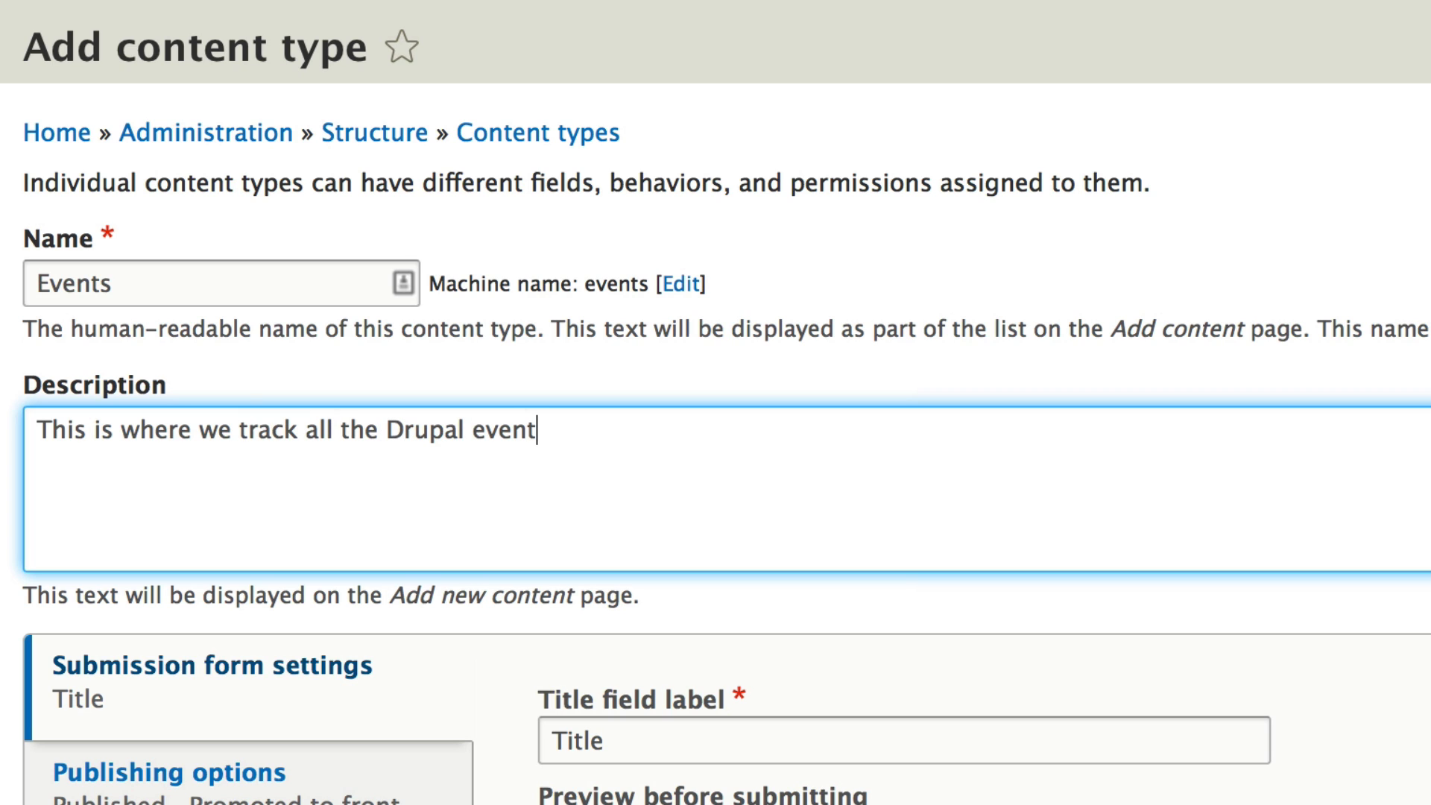
pyautogui.write('s from')
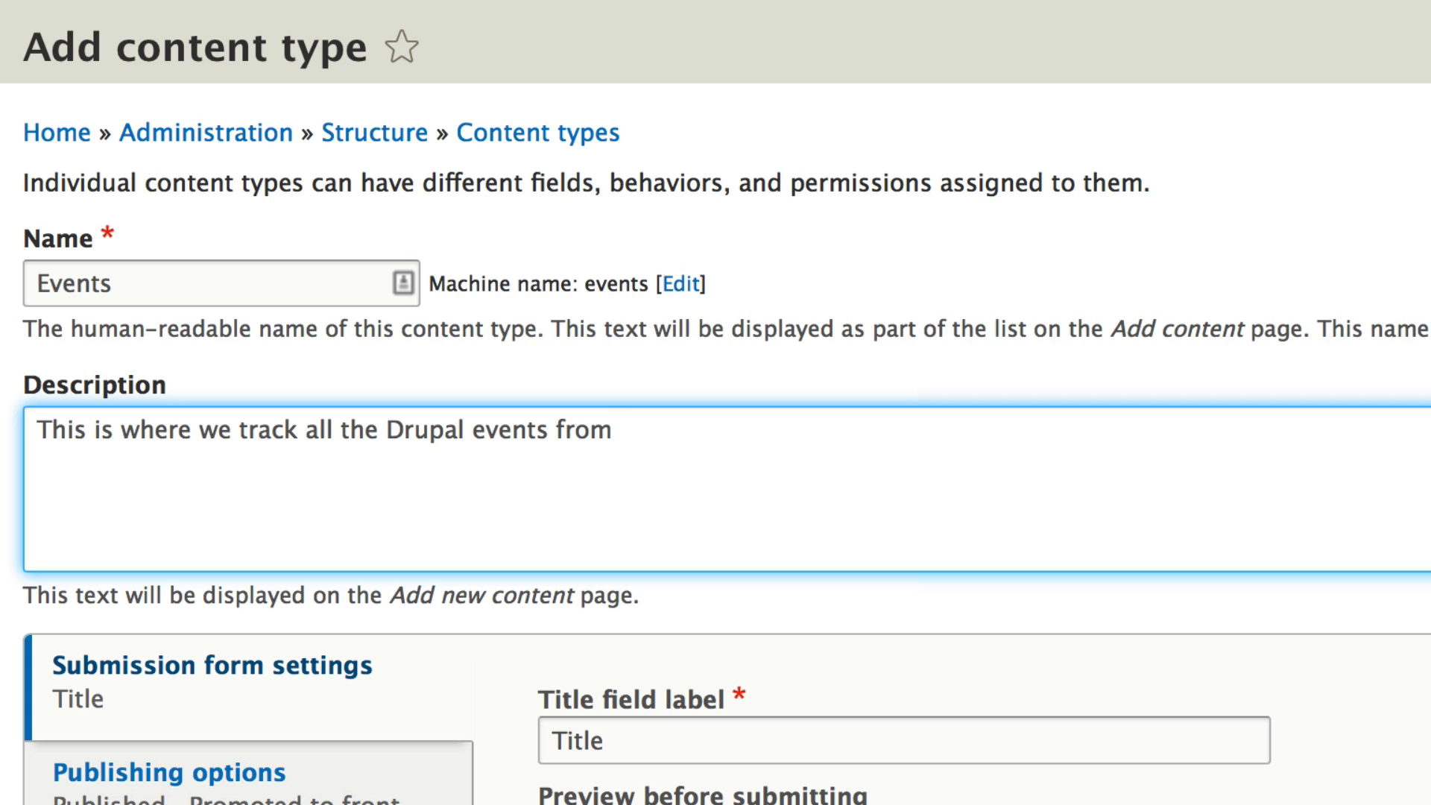
pyautogui.write('around the world.')
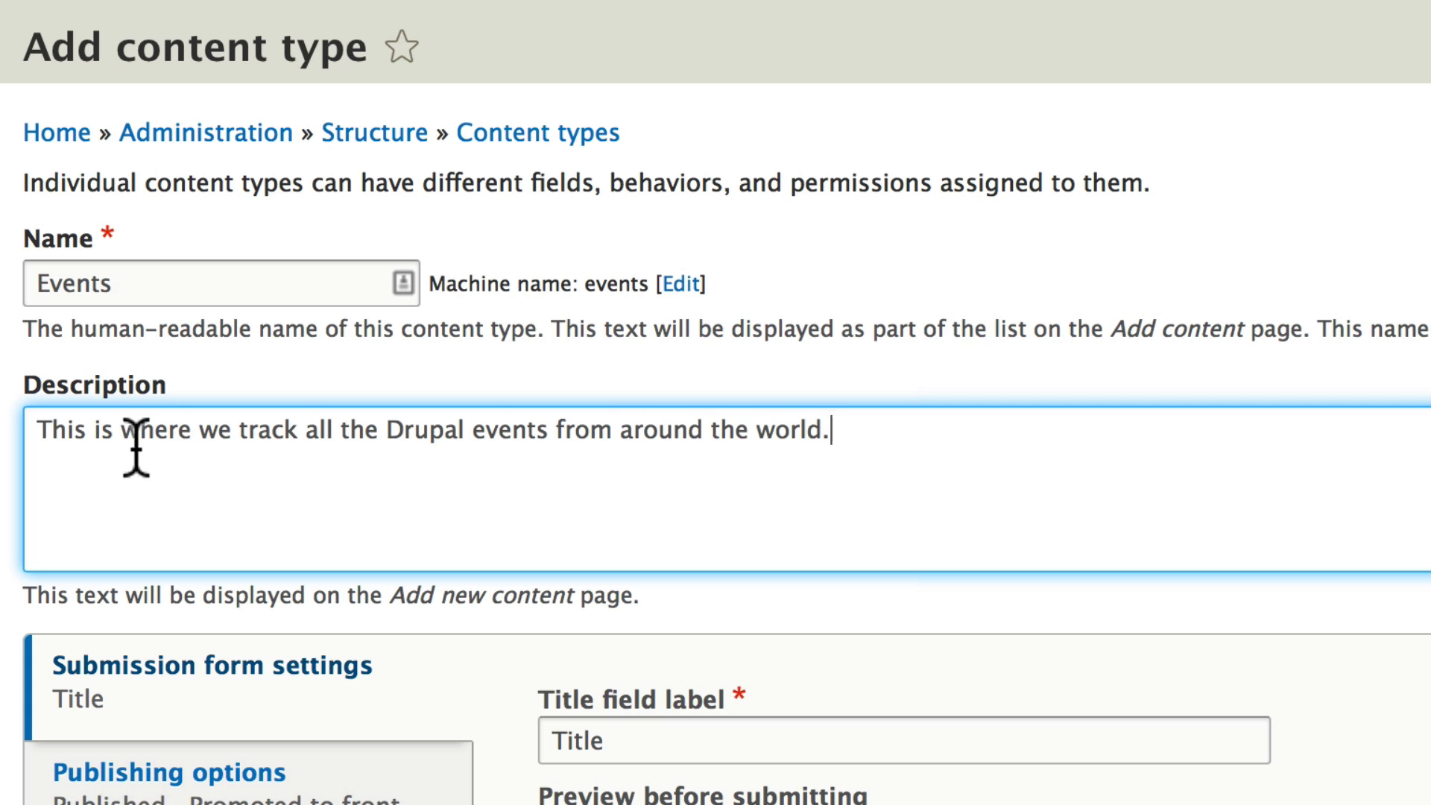
pyautogui.moveTo(741, 438)
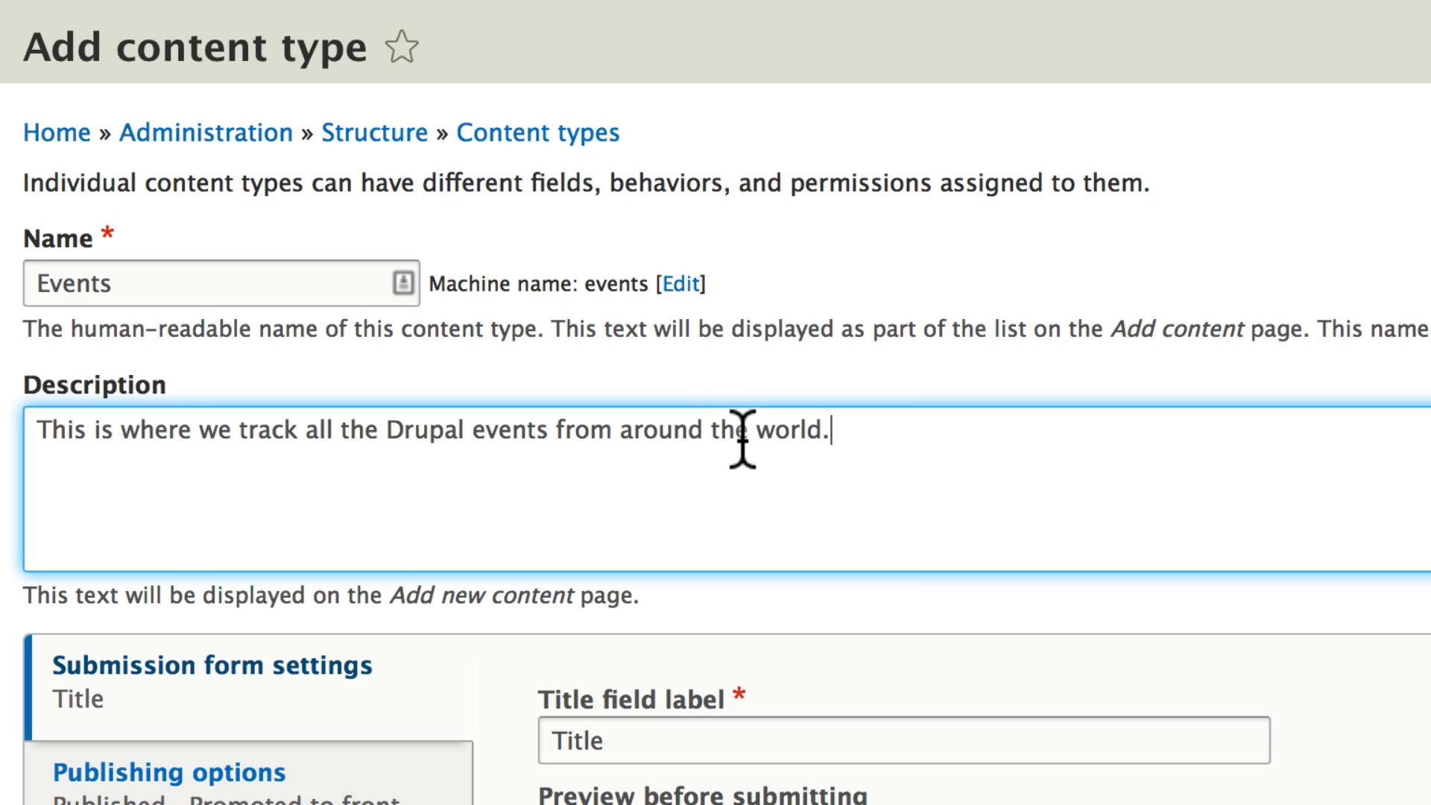
pyautogui.moveTo(644, 328)
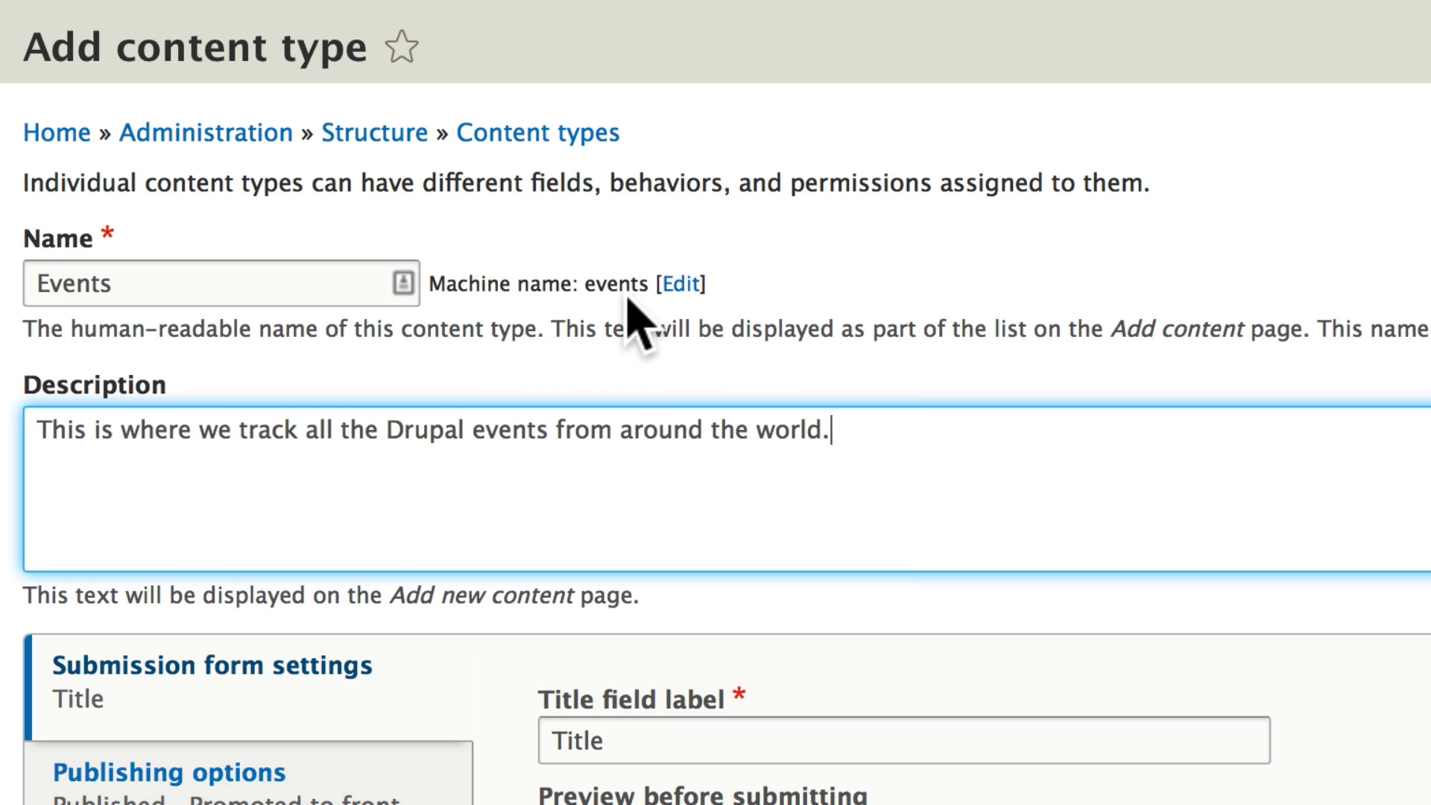
pyautogui.moveTo(757, 319)
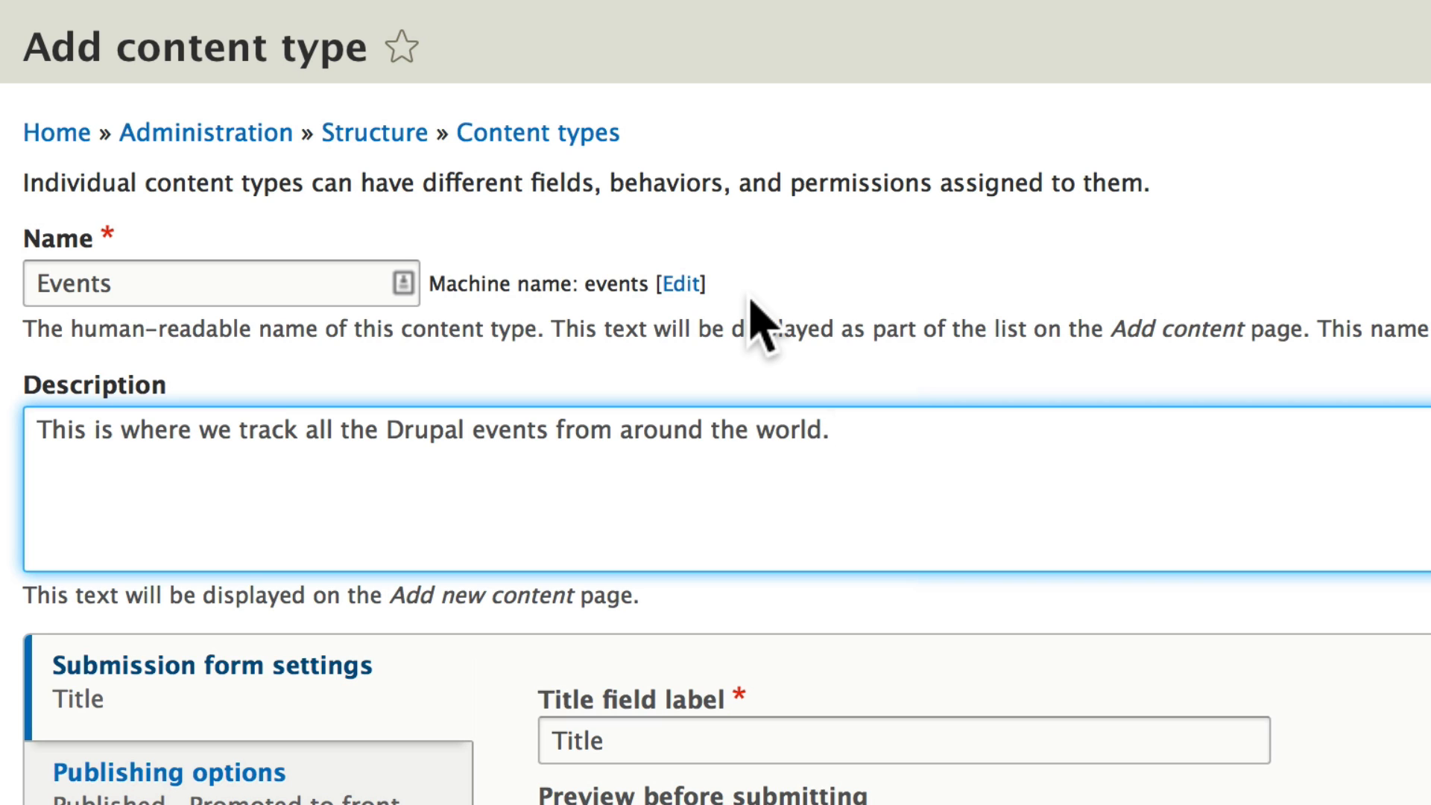
# Set the title field label to 'Event Name' and enable Create new revision in Publishing options
pyautogui.scroll(-3)
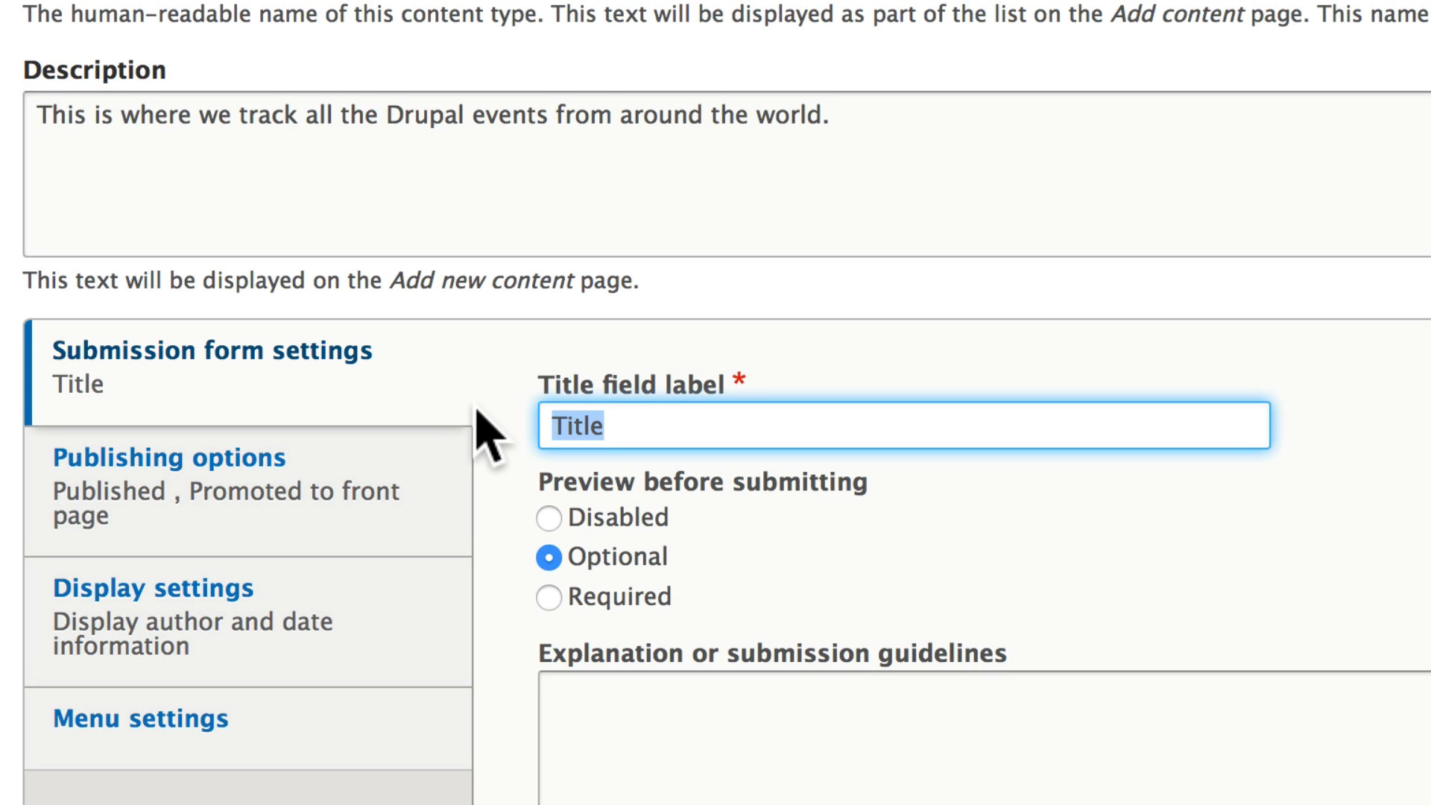
pyautogui.write('Event Name')
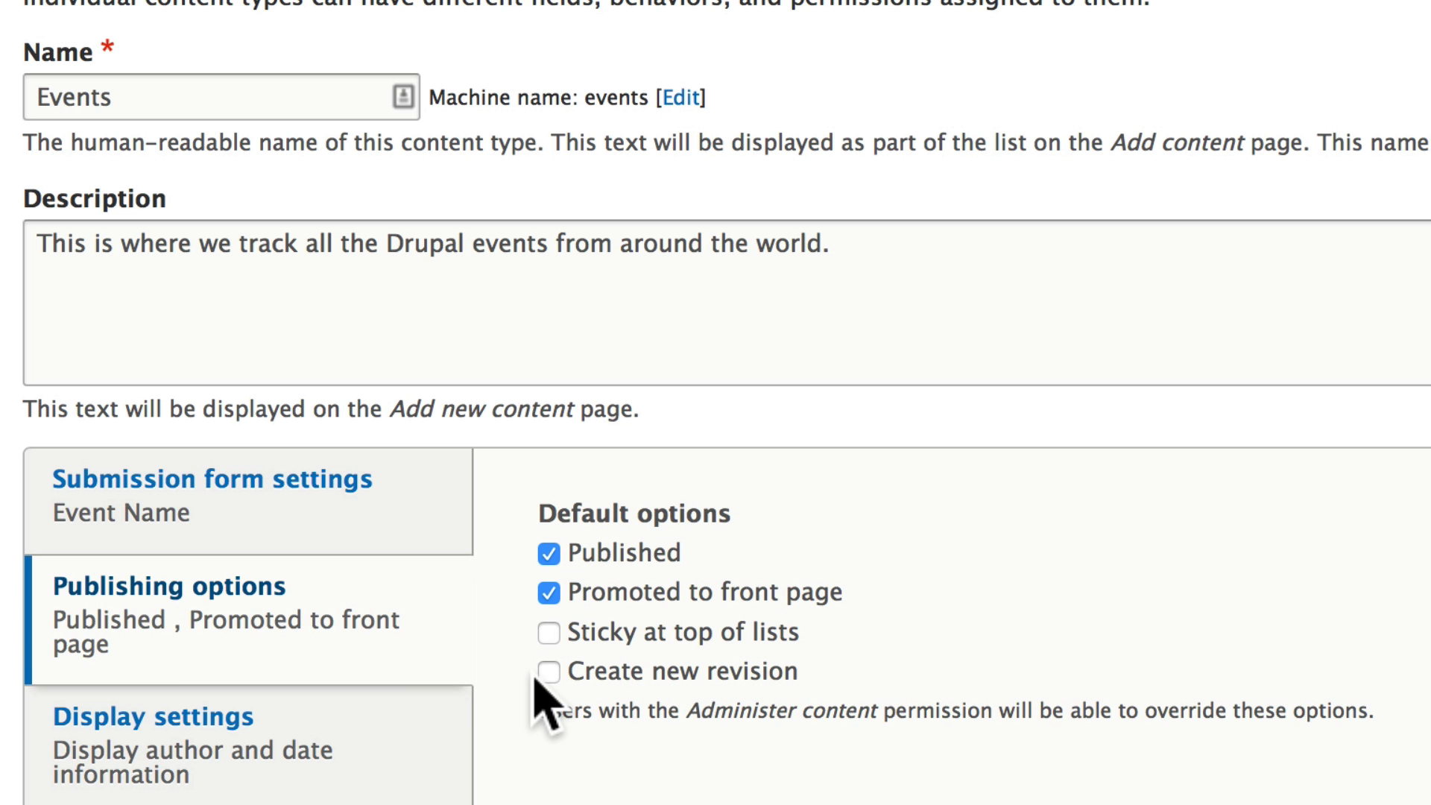
pyautogui.click(549, 672)
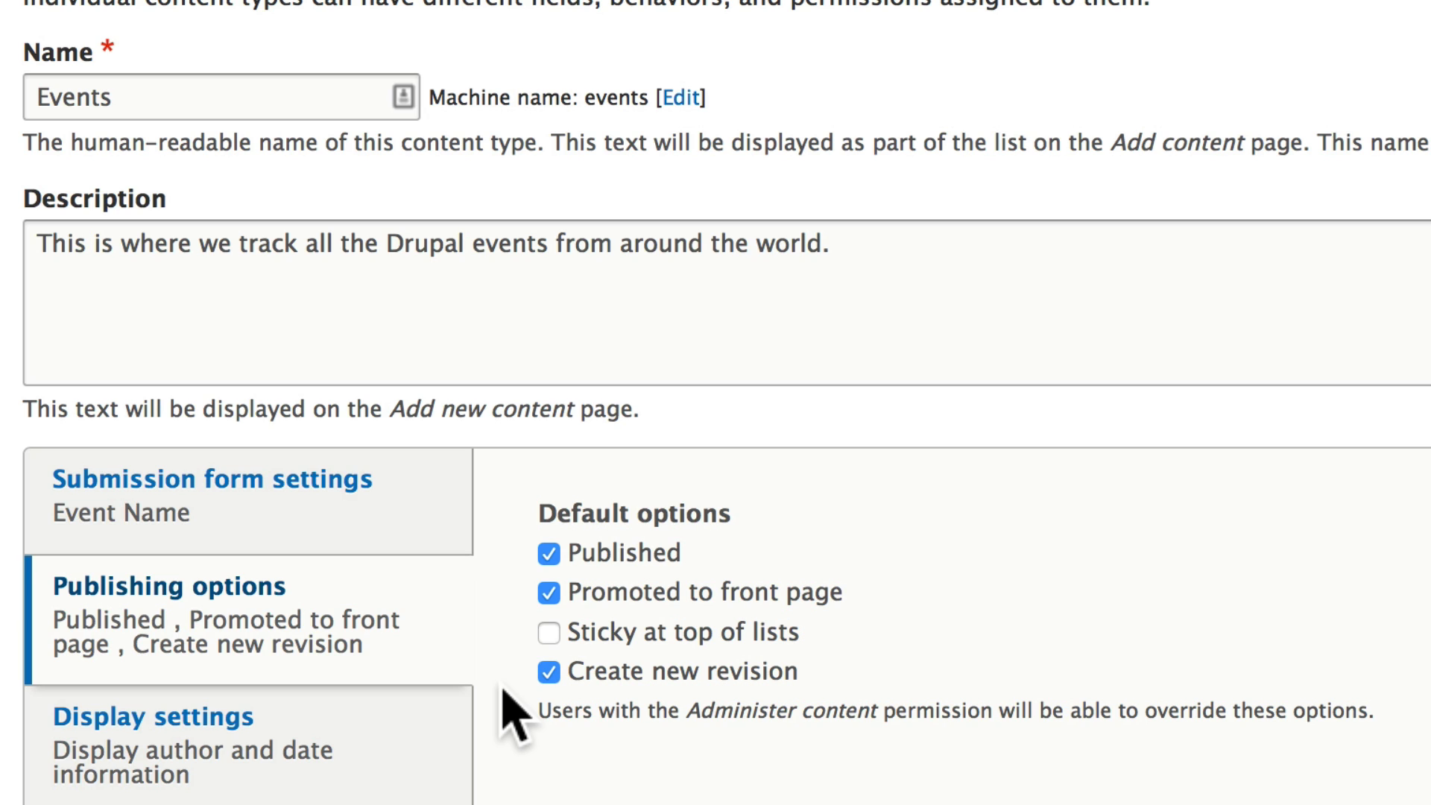
pyautogui.moveTo(609, 702)
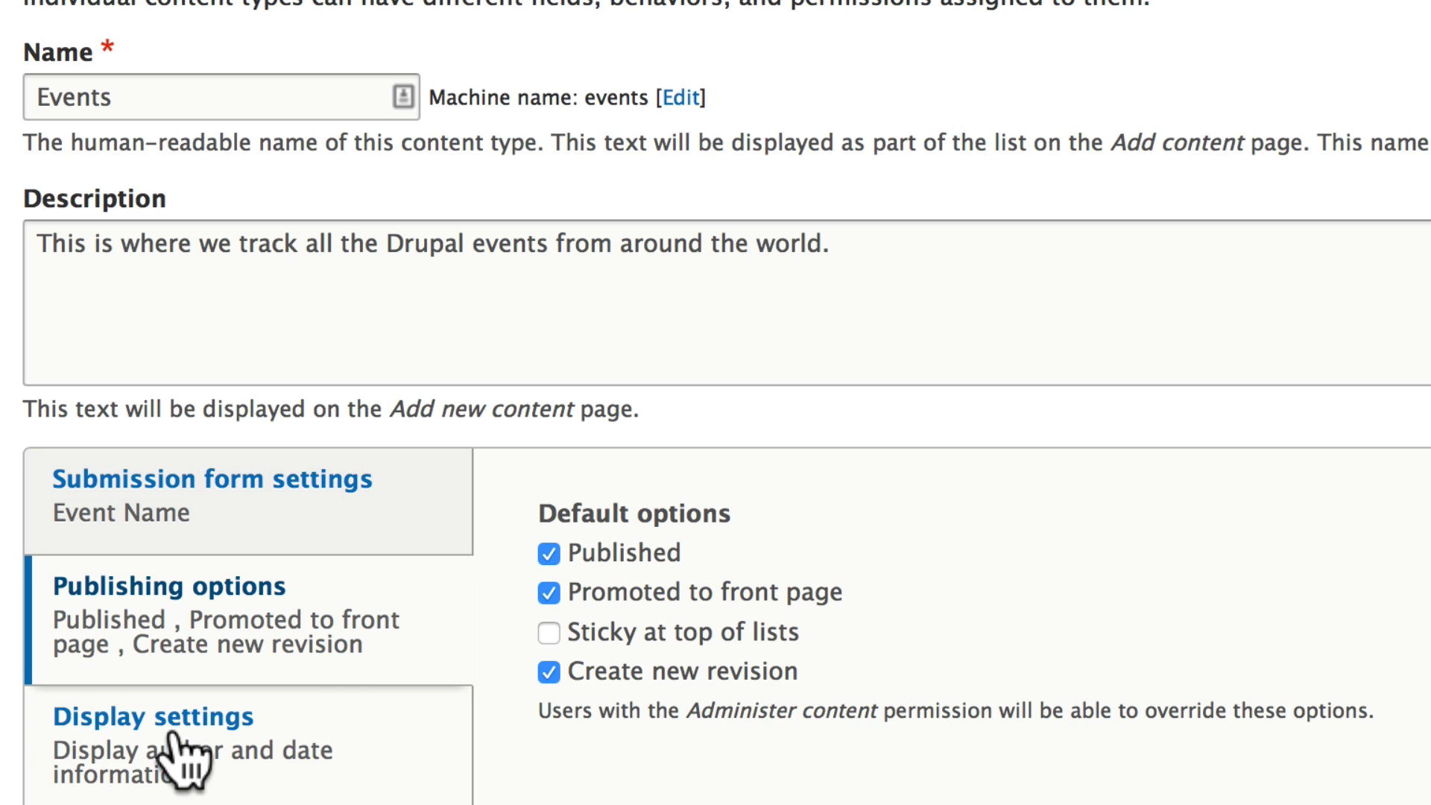
# Untick author and date display and remove Main navigation so no menus are available
pyautogui.click(153, 717)
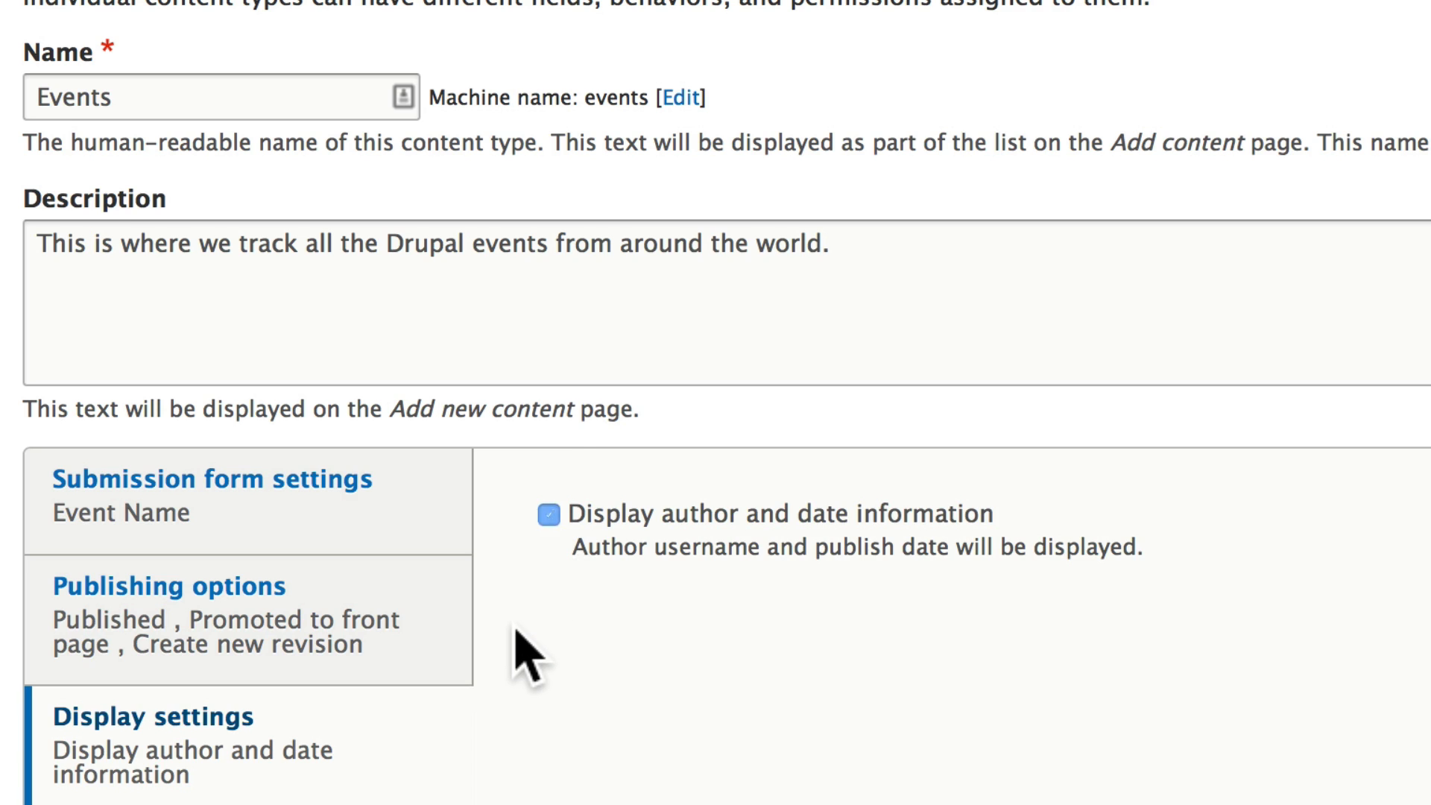
pyautogui.click(548, 512)
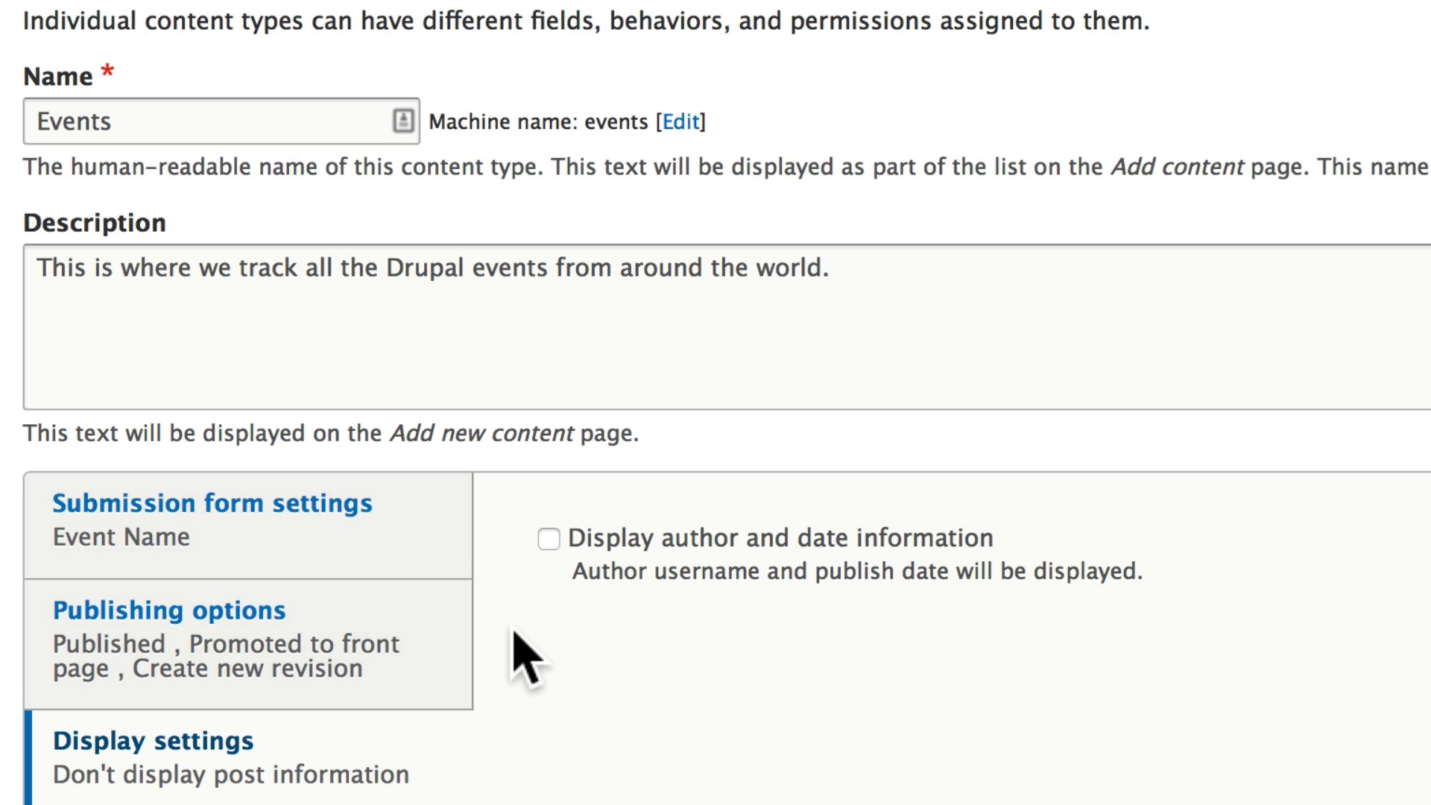
pyautogui.scroll(-3)
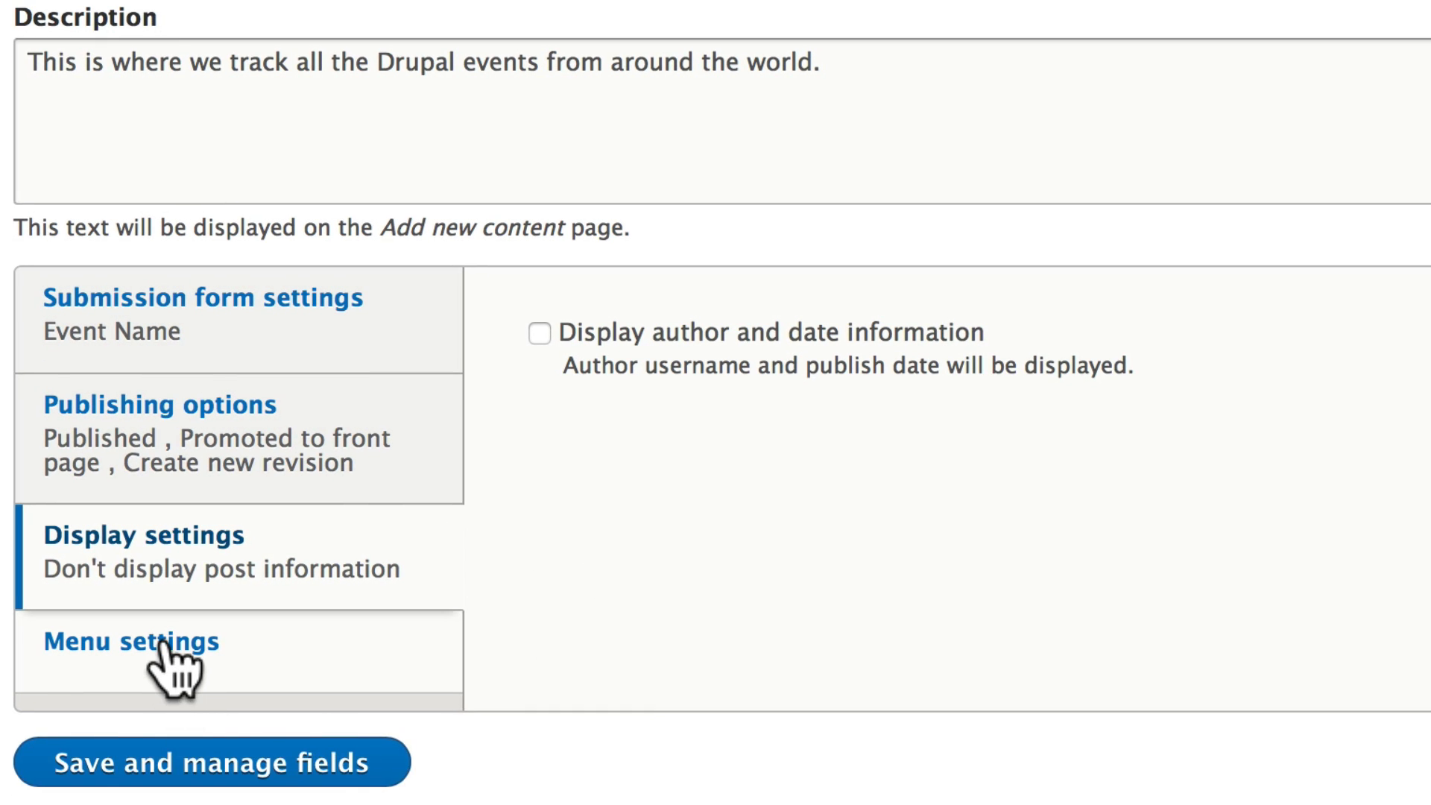
pyautogui.click(132, 640)
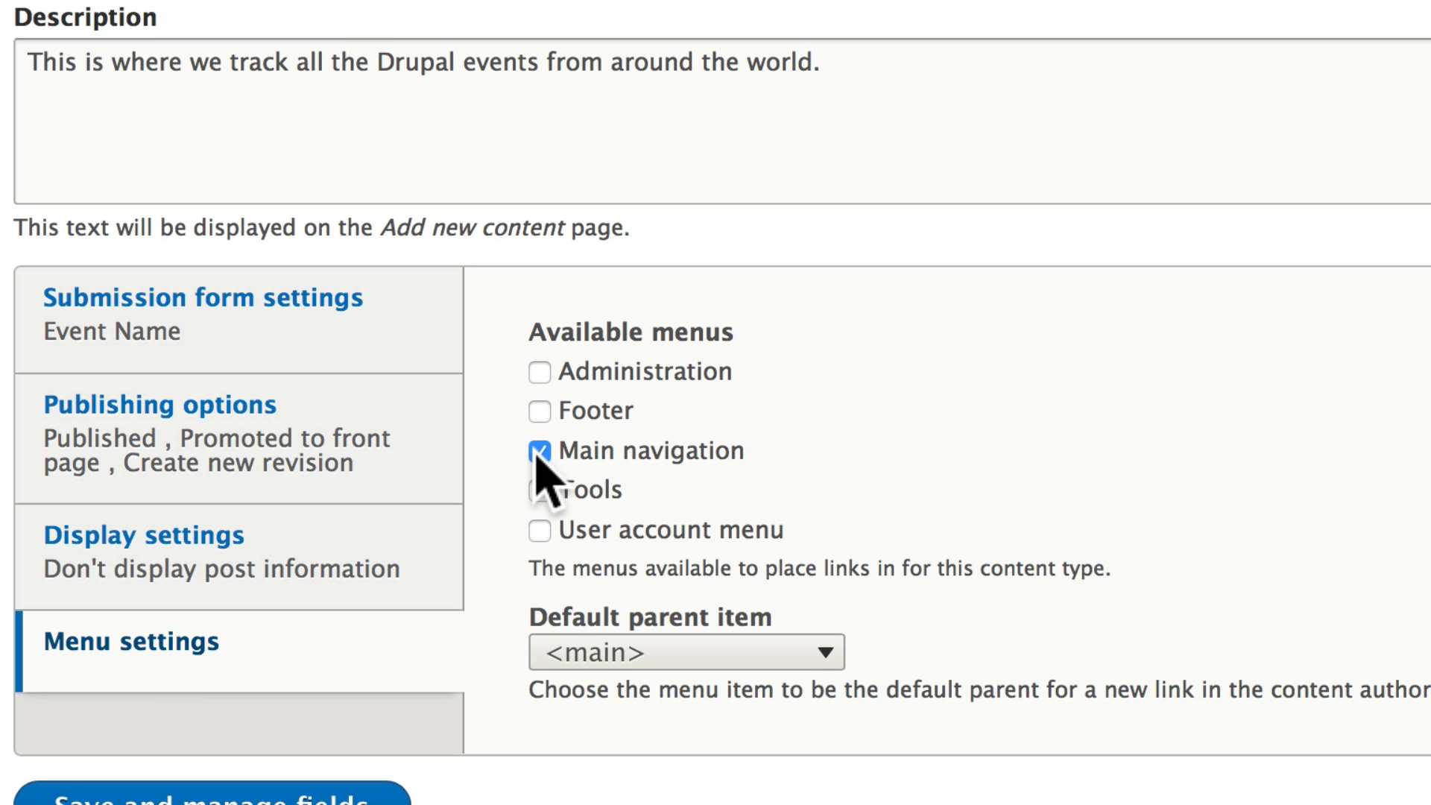
pyautogui.click(540, 450)
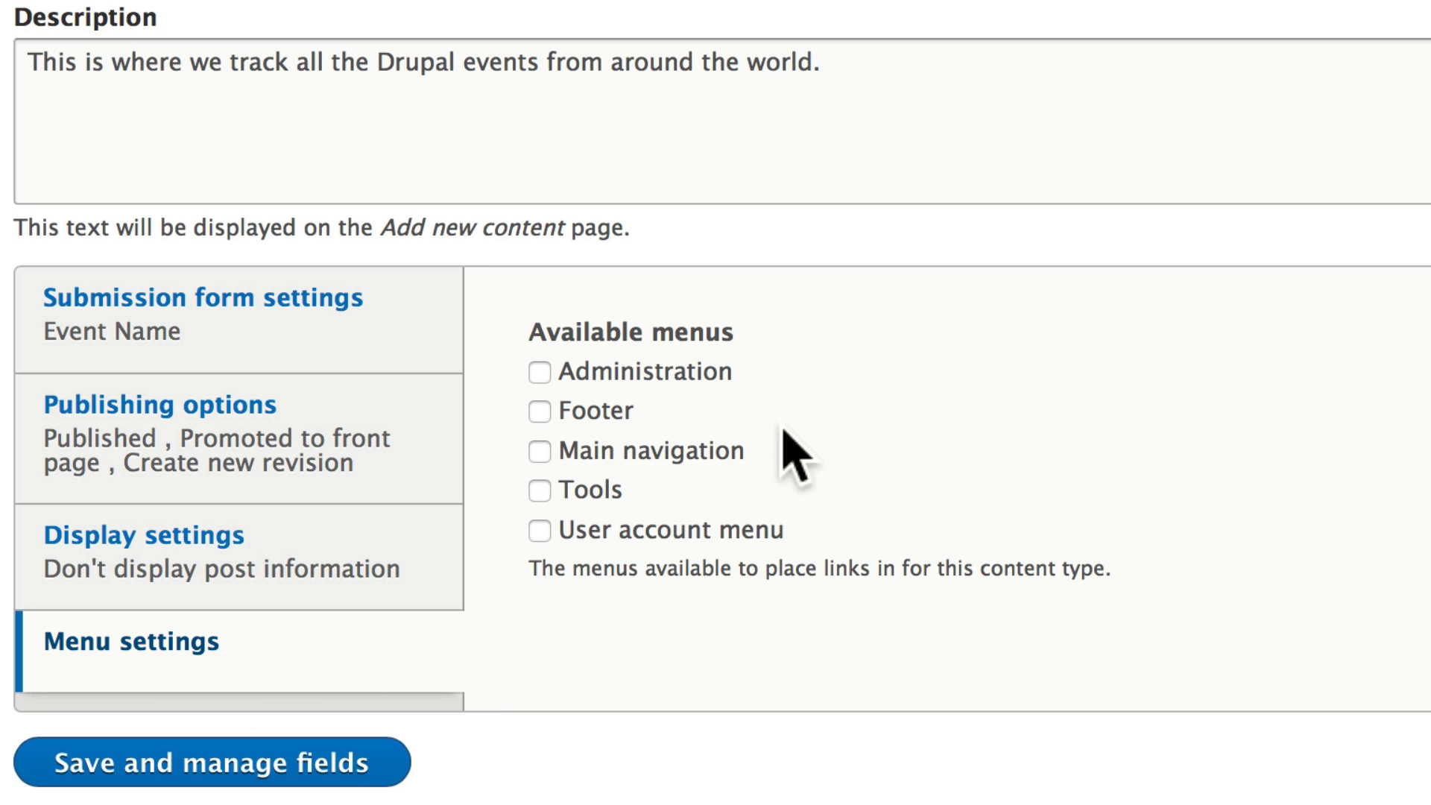
pyautogui.moveTo(563, 413)
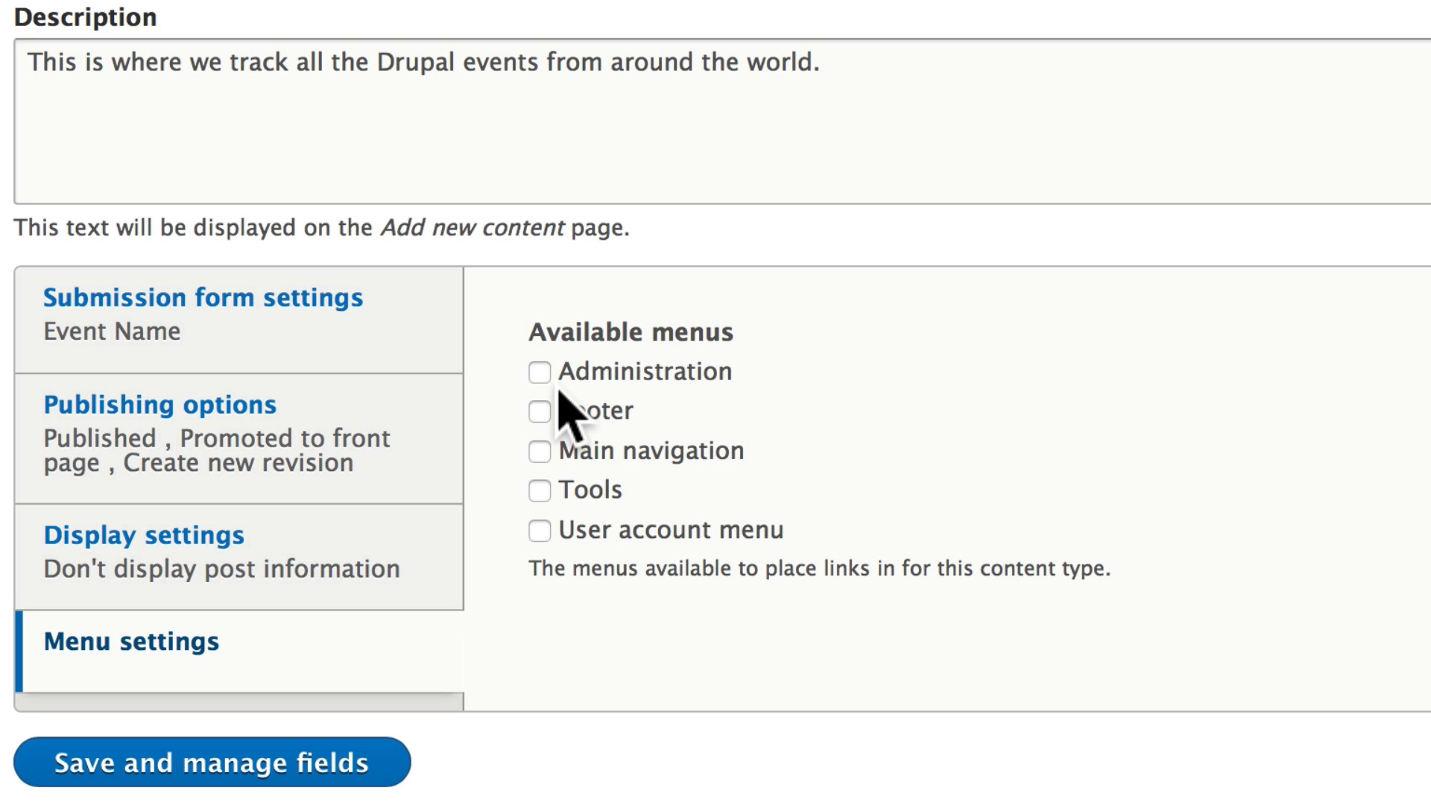
pyautogui.moveTo(212, 762)
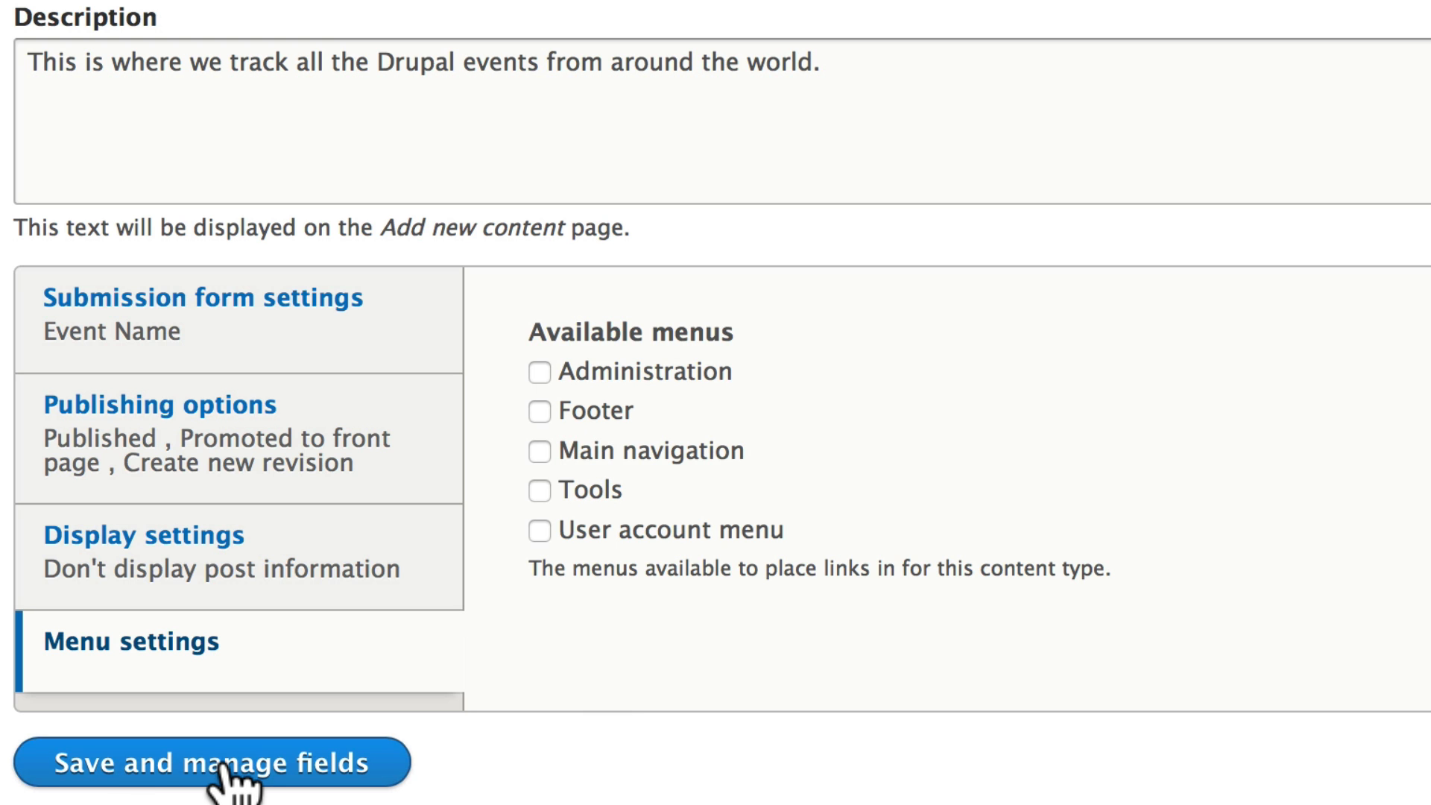
# Save the Events content type and go to its Manage fields page
pyautogui.click(212, 761)
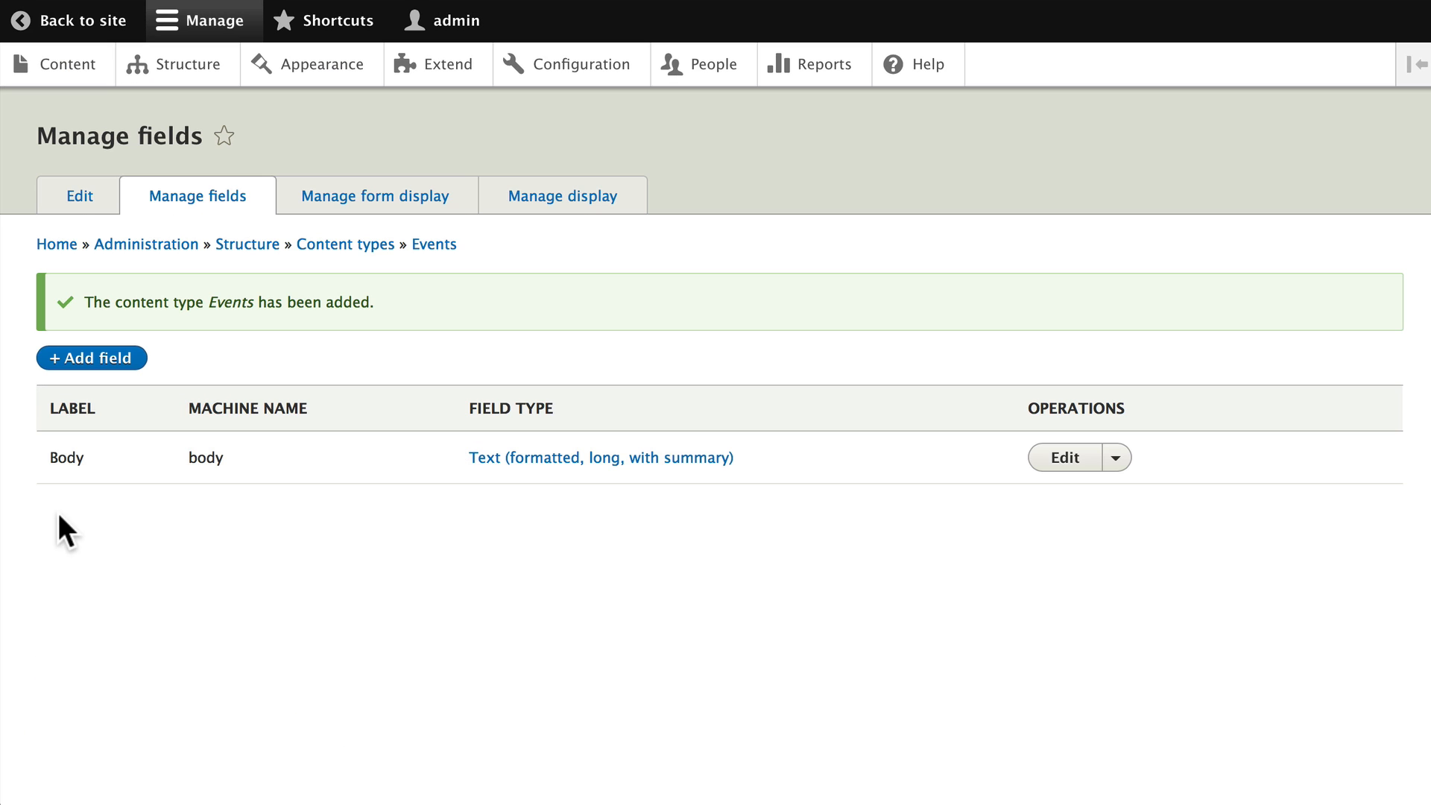
pyautogui.moveTo(55, 529)
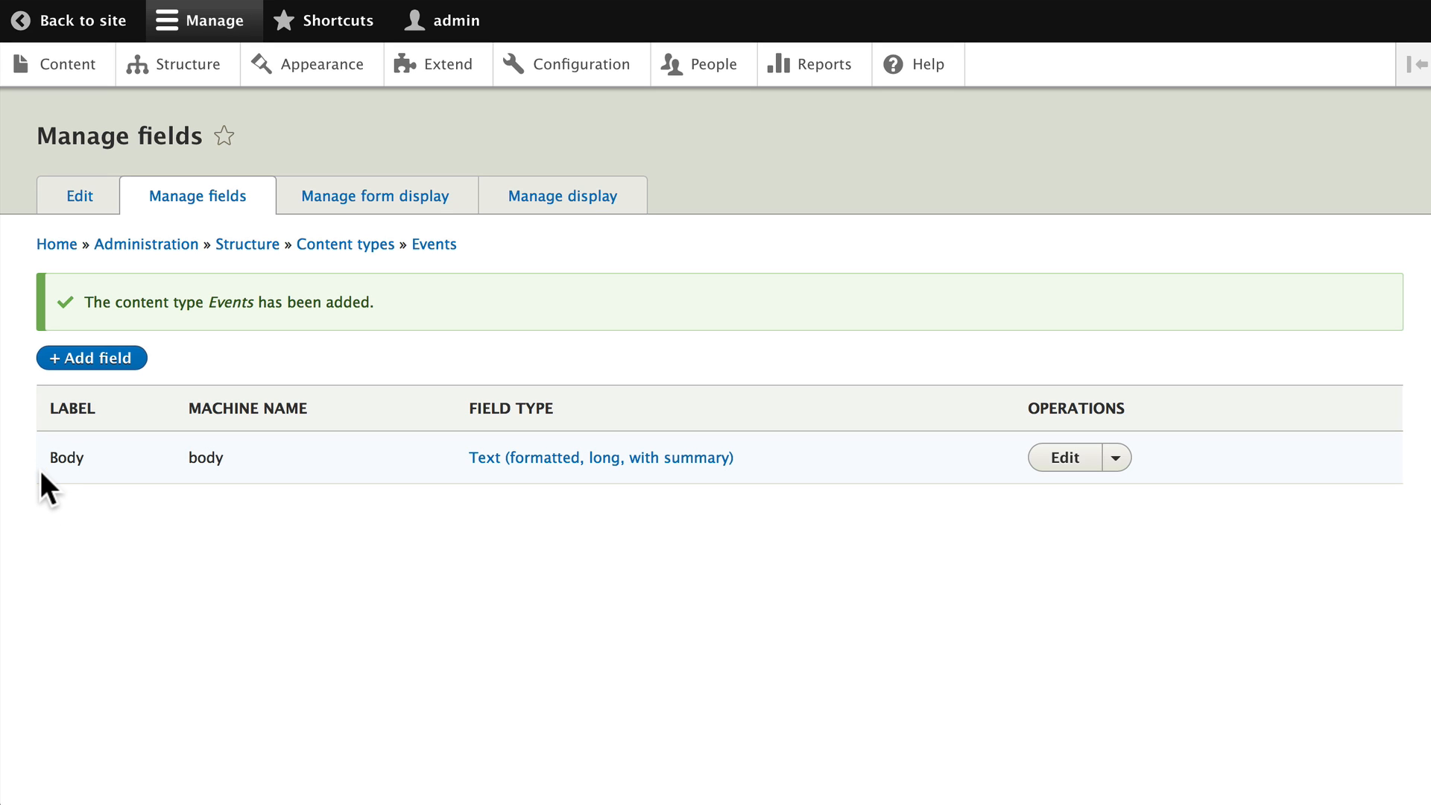
pyautogui.moveTo(270, 474)
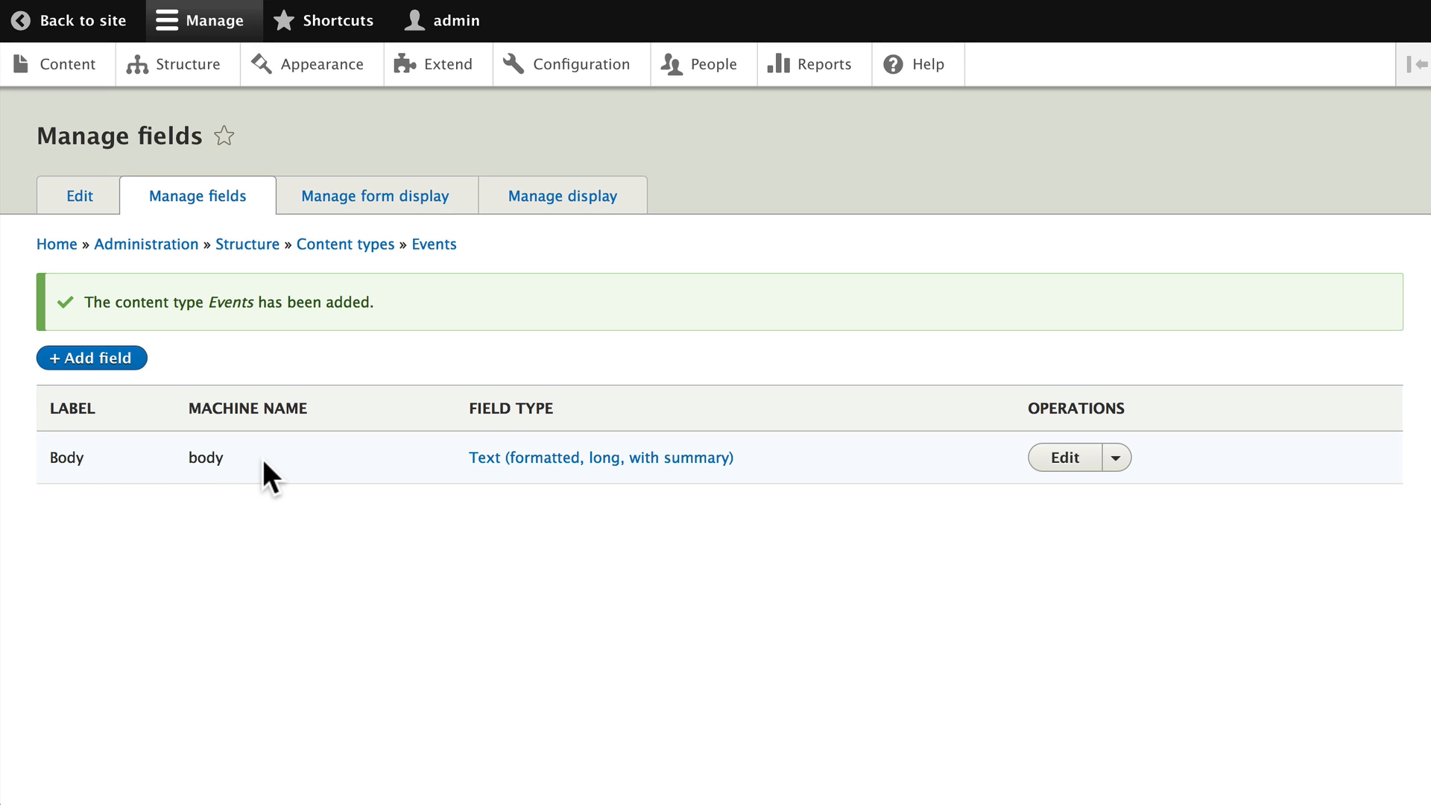
pyautogui.moveTo(1084, 491)
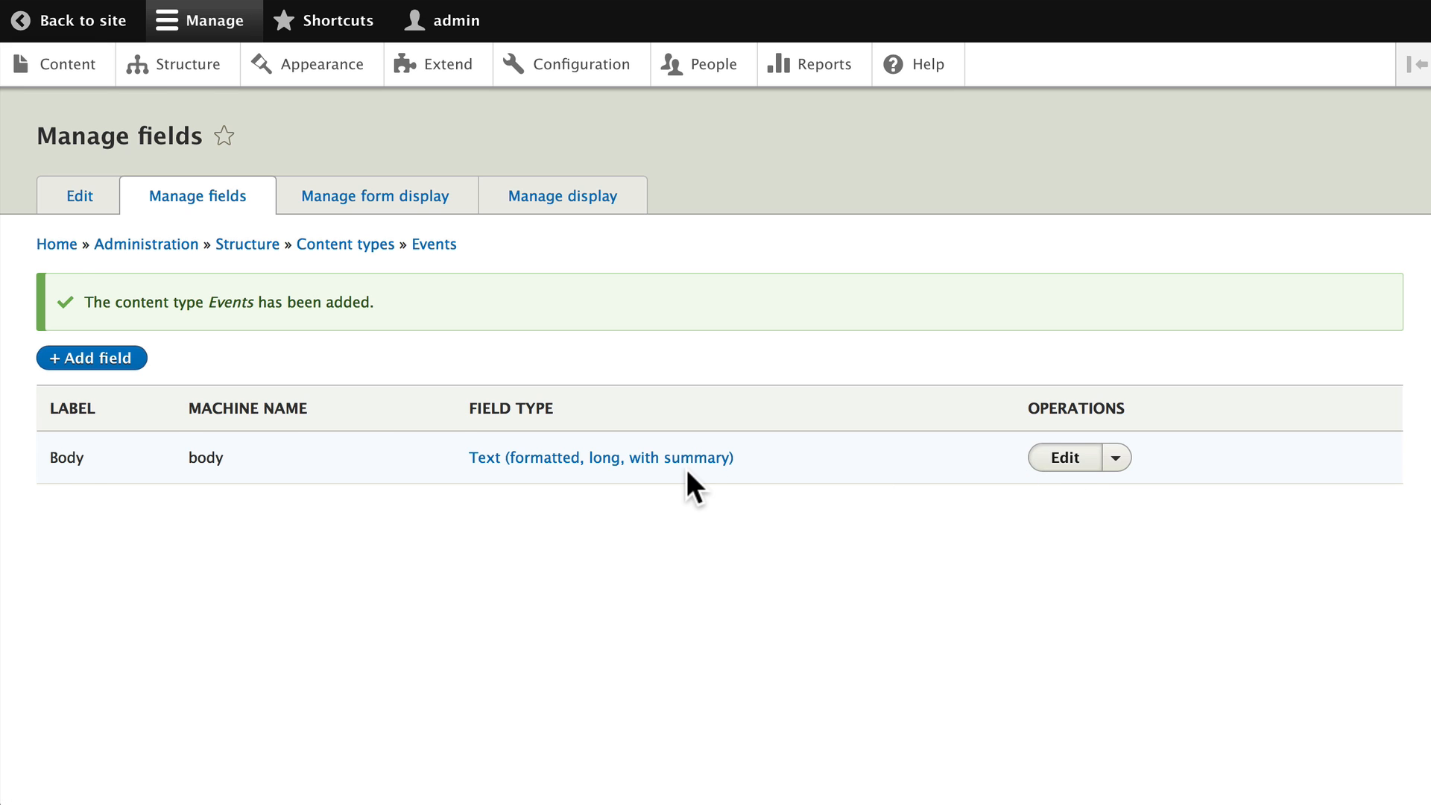
# Relabel the Body field to 'Event Description' and save its settings
pyautogui.click(1063, 458)
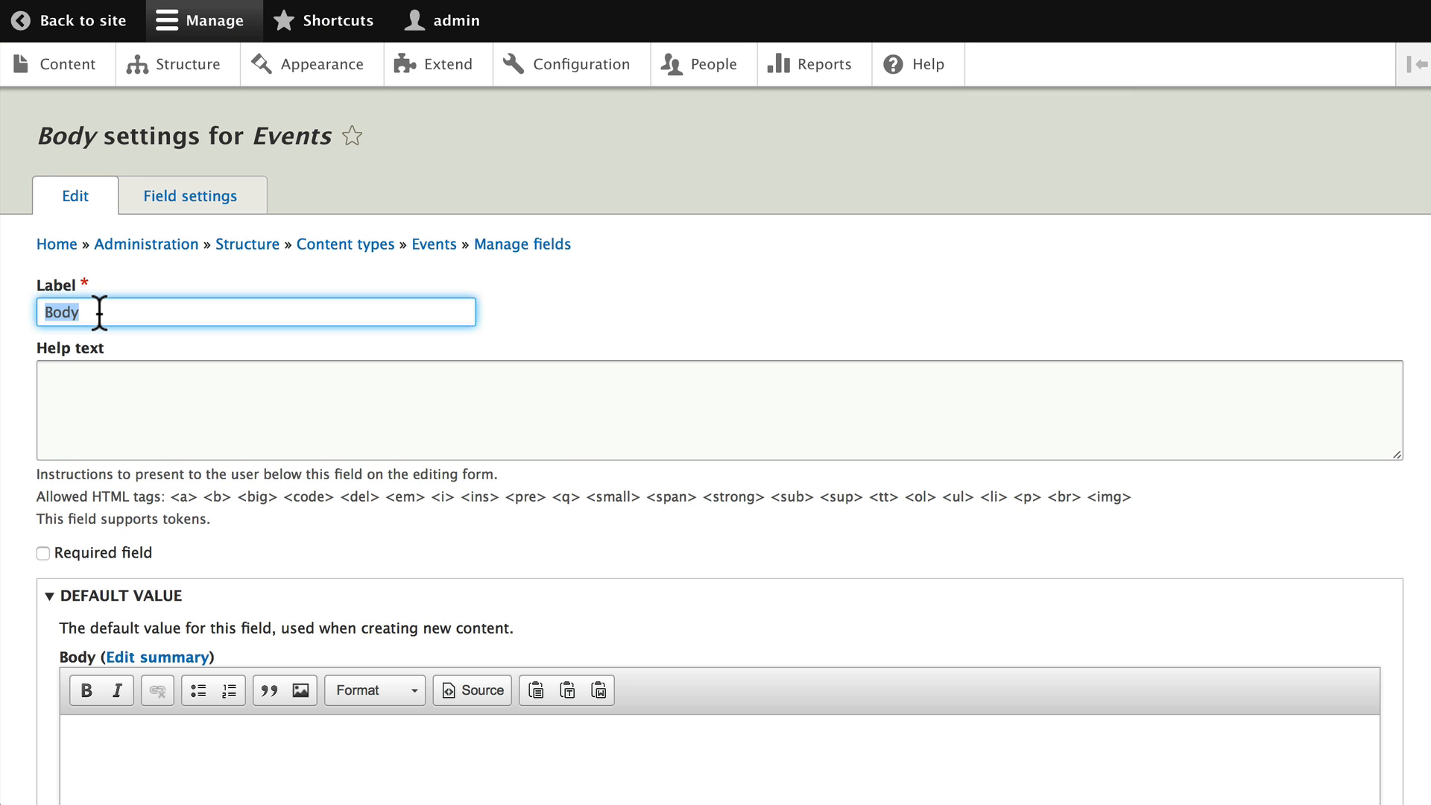
pyautogui.write('Event')
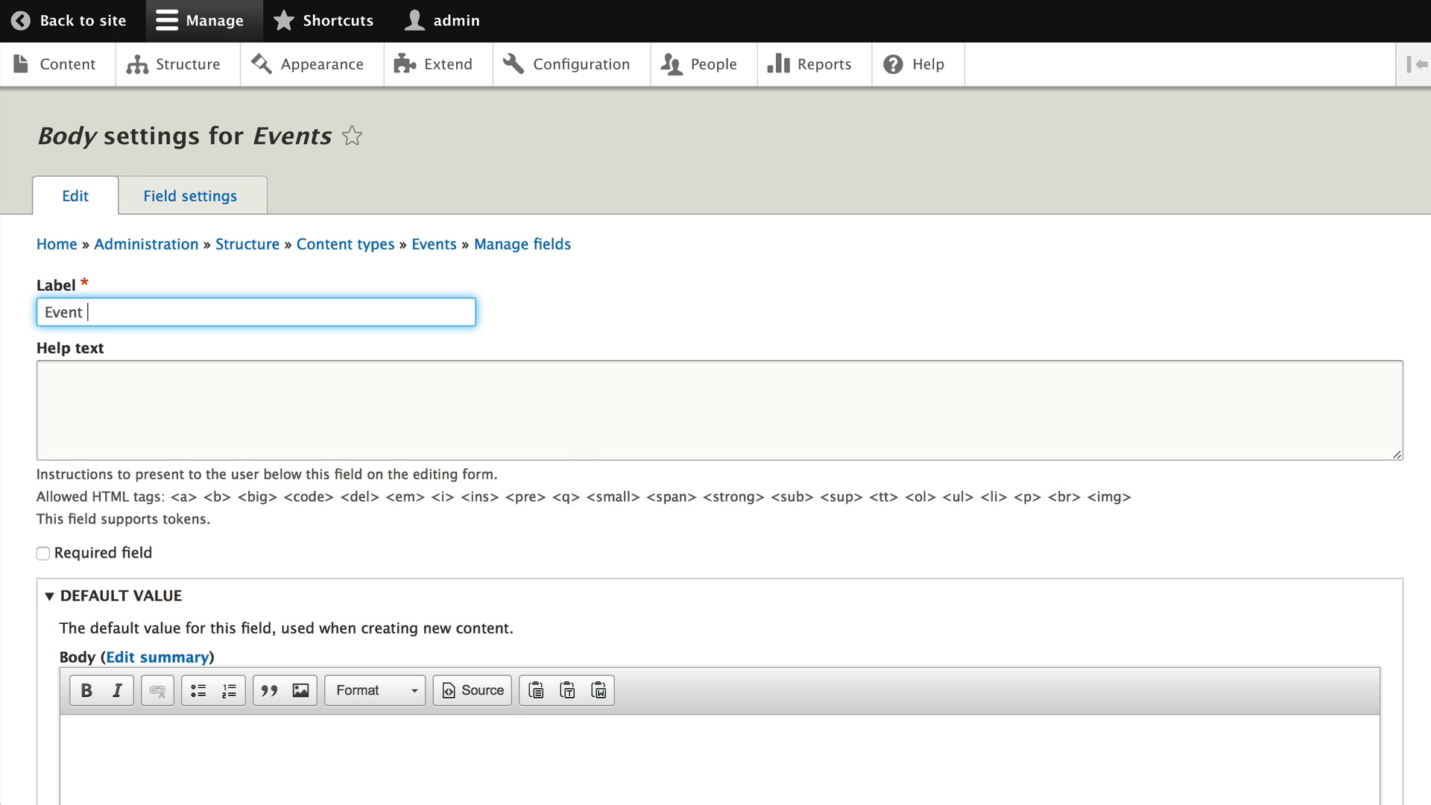
pyautogui.write('Description')
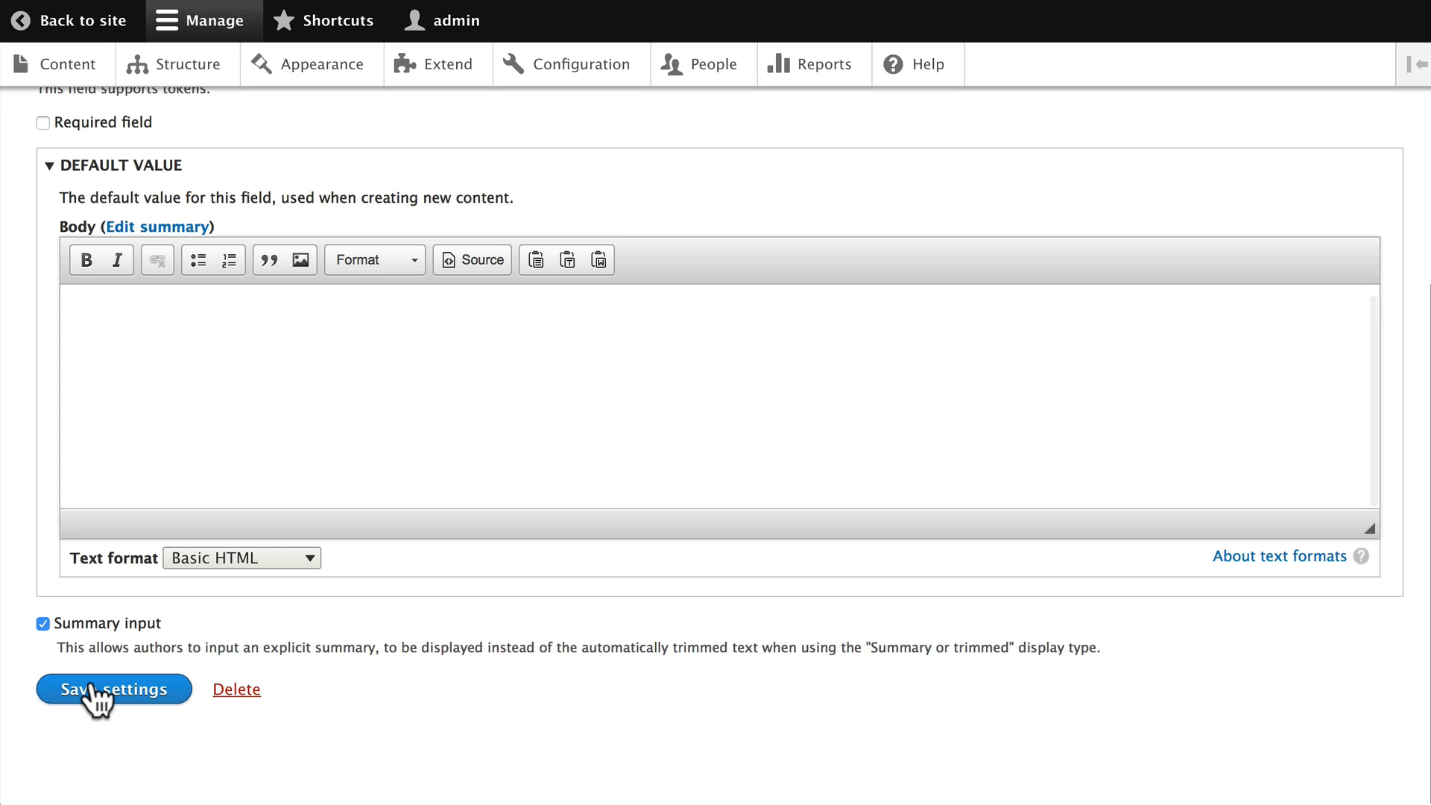
pyautogui.moveTo(97, 779)
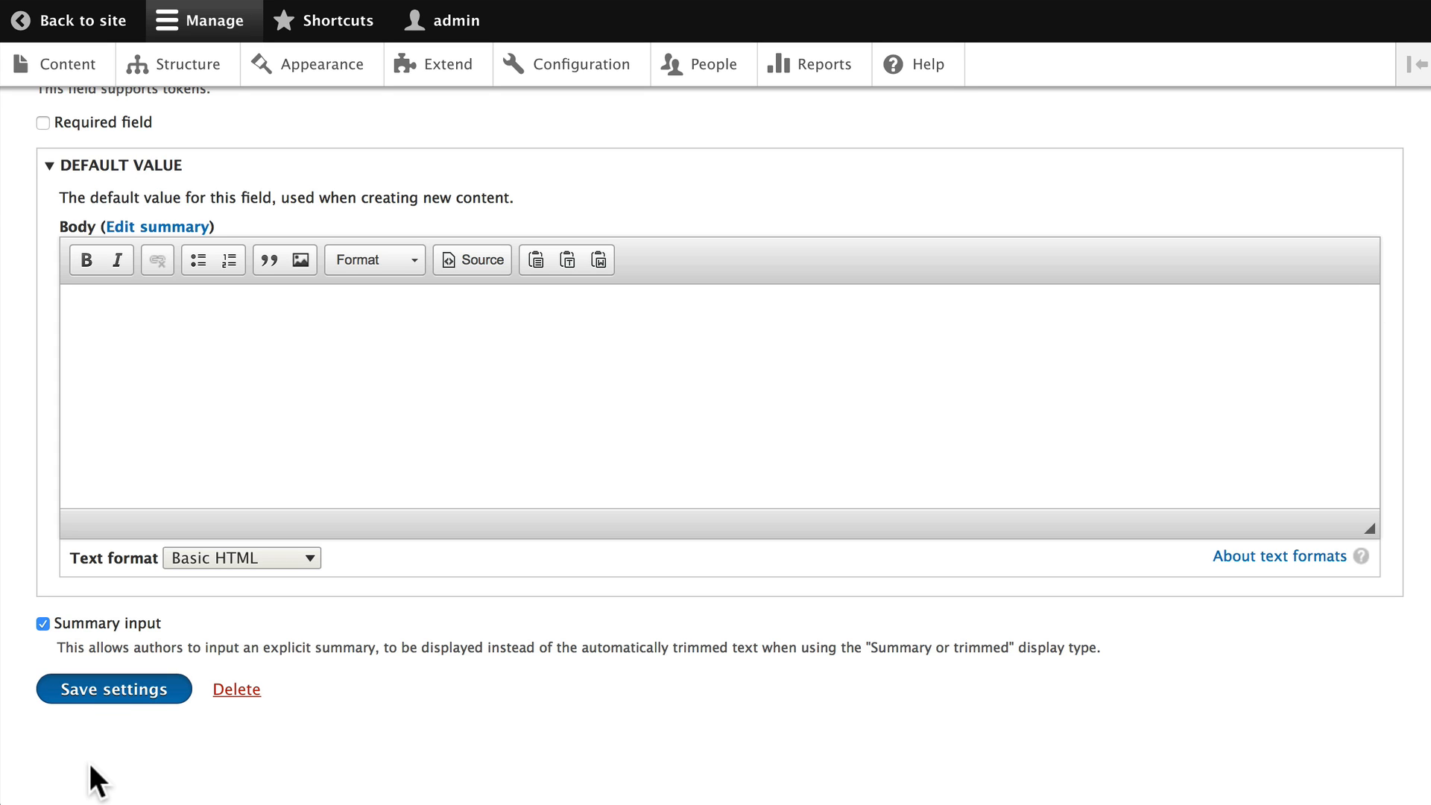
pyautogui.click(113, 689)
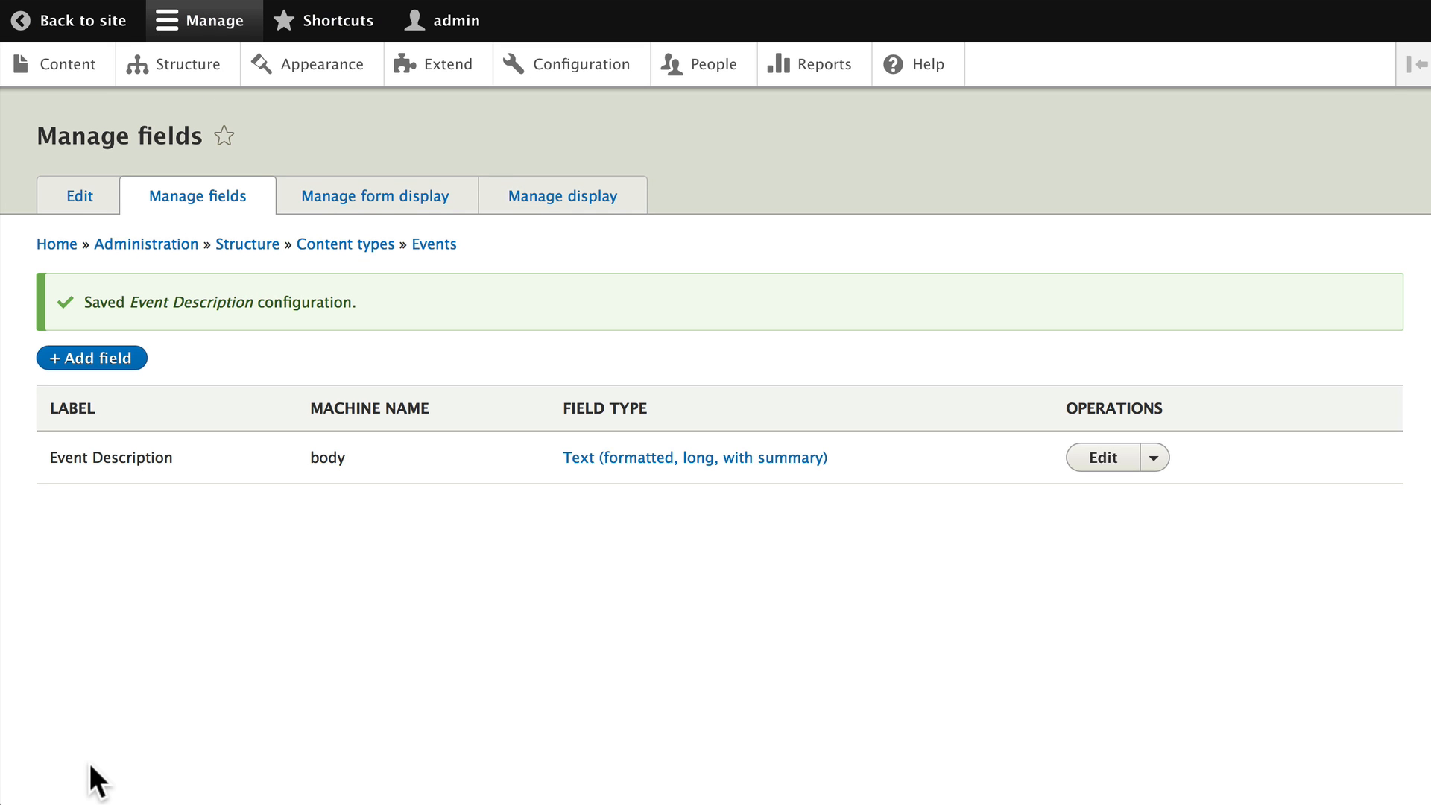